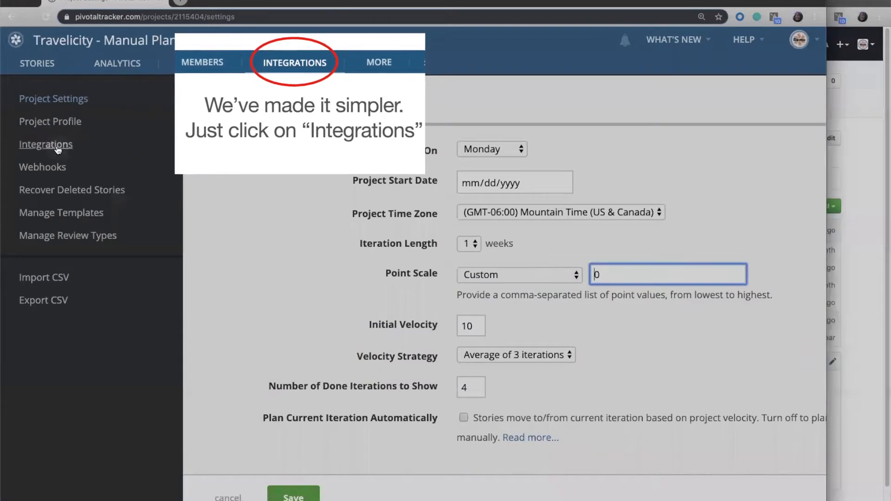
Step: Add a GitHub integration from the Travelicity - Manual Planning project's Integrations settings
{"action": "left_click", "coordinate": [294, 62]}
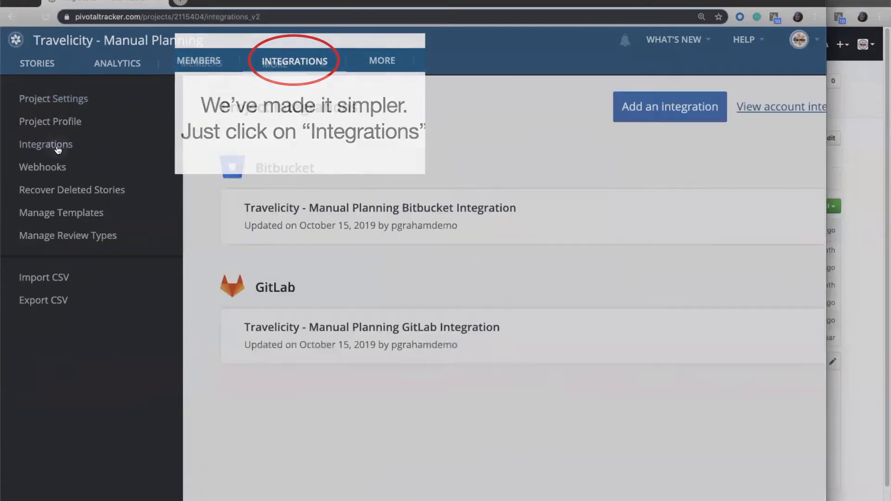
{"action": "left_click", "coordinate": [46, 144]}
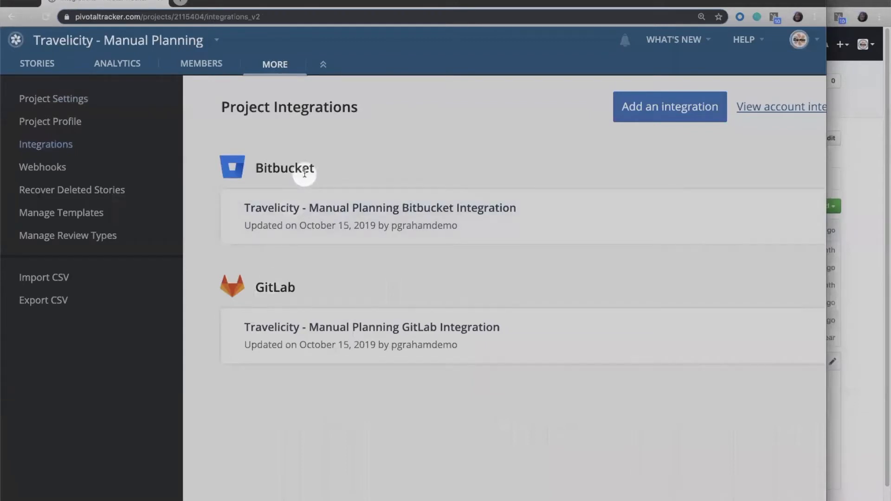
{"action": "mouse_move", "coordinate": [630, 148]}
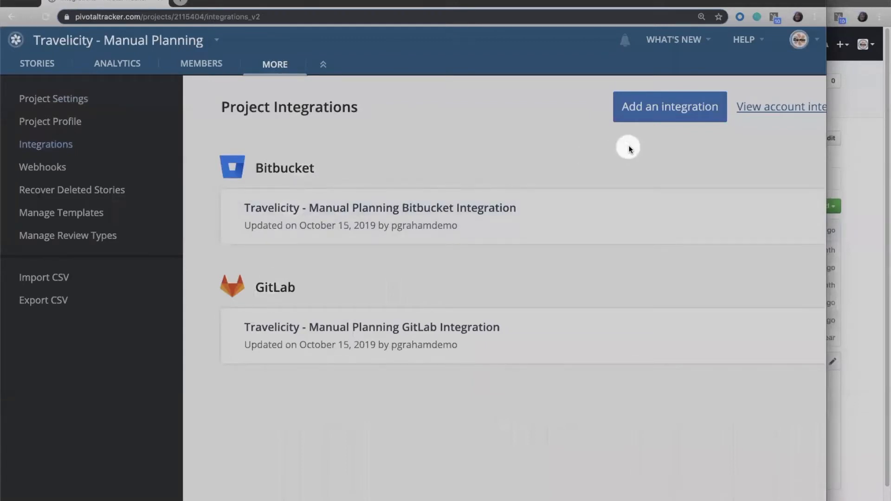
{"action": "mouse_move", "coordinate": [660, 109]}
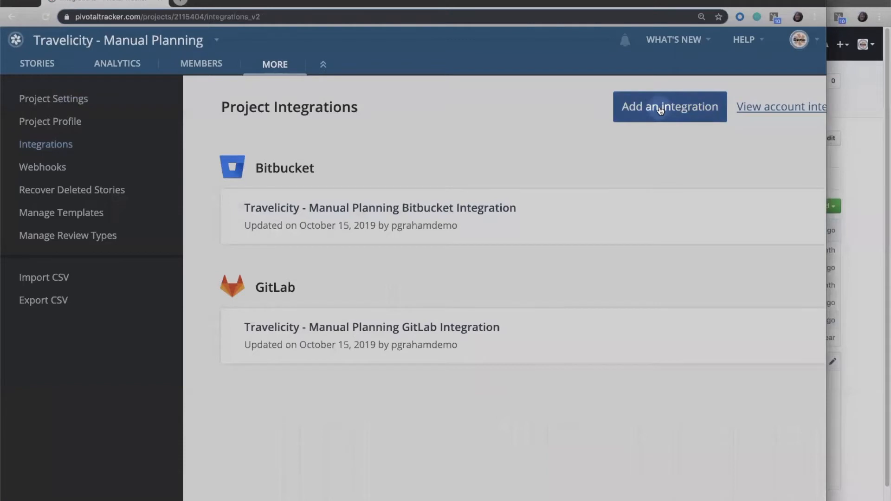
{"action": "left_click", "coordinate": [670, 106]}
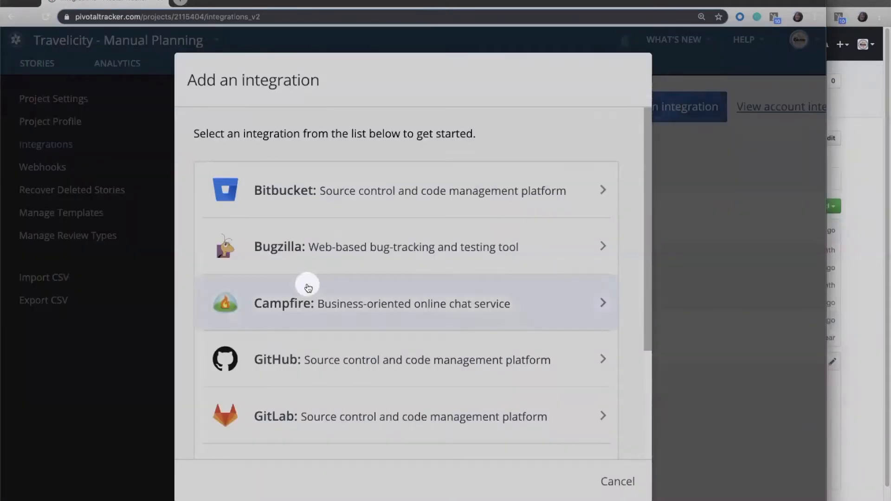
{"action": "scroll", "scroll_direction": "down", "scroll_amount": 3}
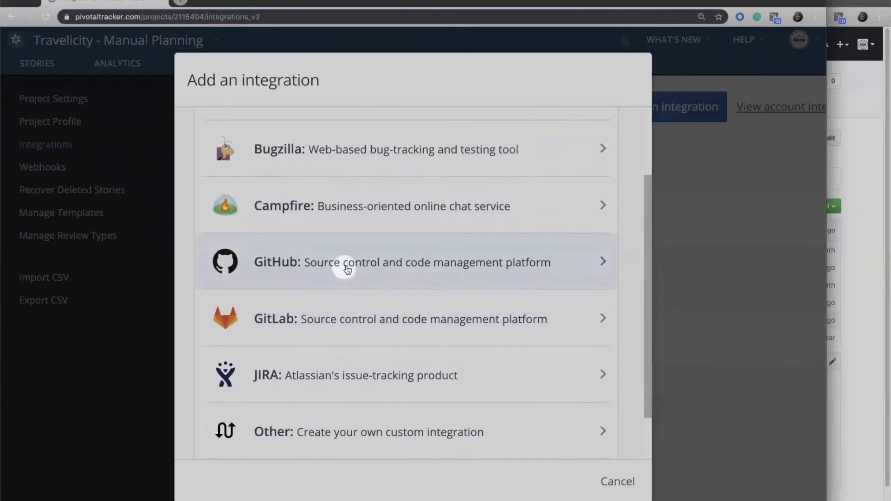
{"action": "left_click", "coordinate": [347, 268]}
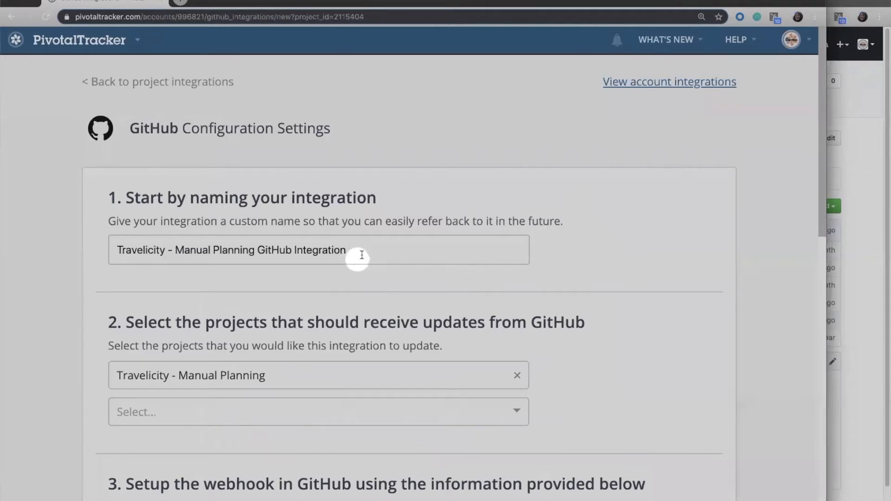
{"action": "mouse_move", "coordinate": [330, 244]}
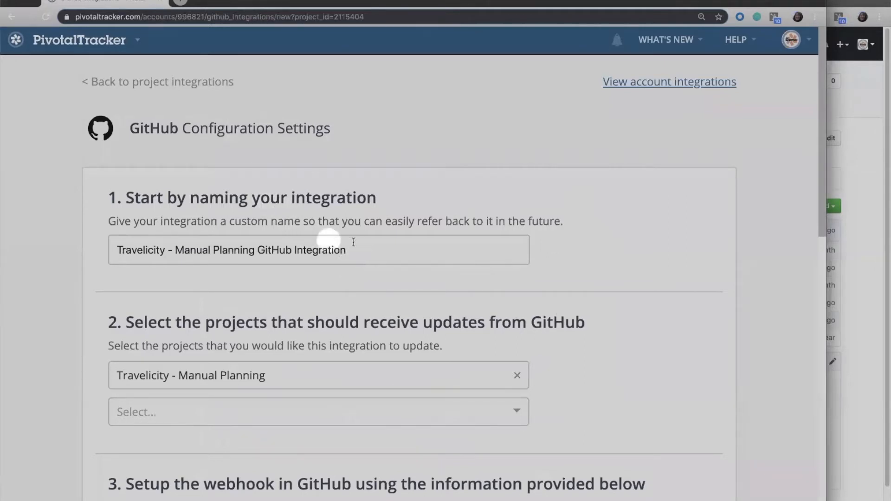
{"action": "mouse_move", "coordinate": [217, 249]}
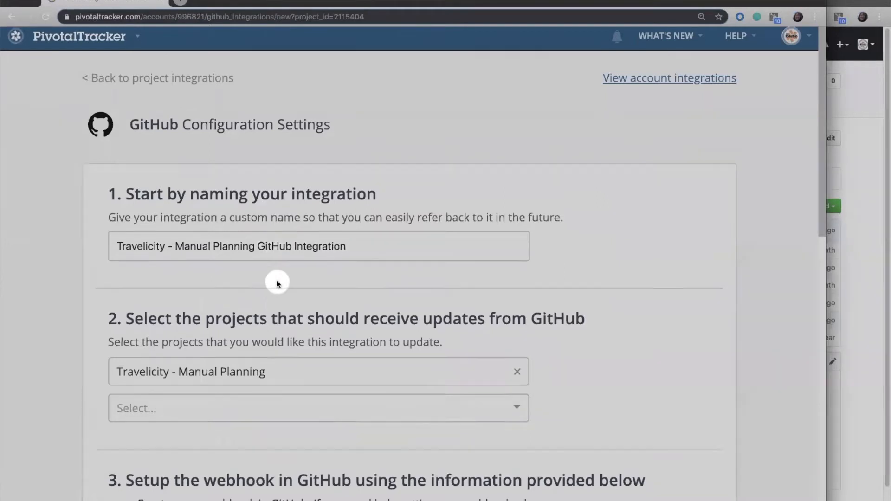
{"action": "scroll", "scroll_direction": "down", "scroll_amount": 3}
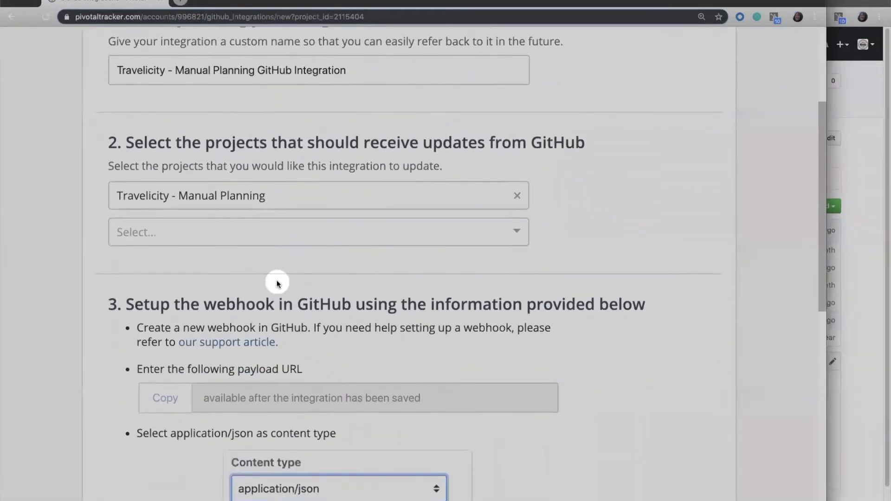
{"action": "mouse_move", "coordinate": [316, 160]}
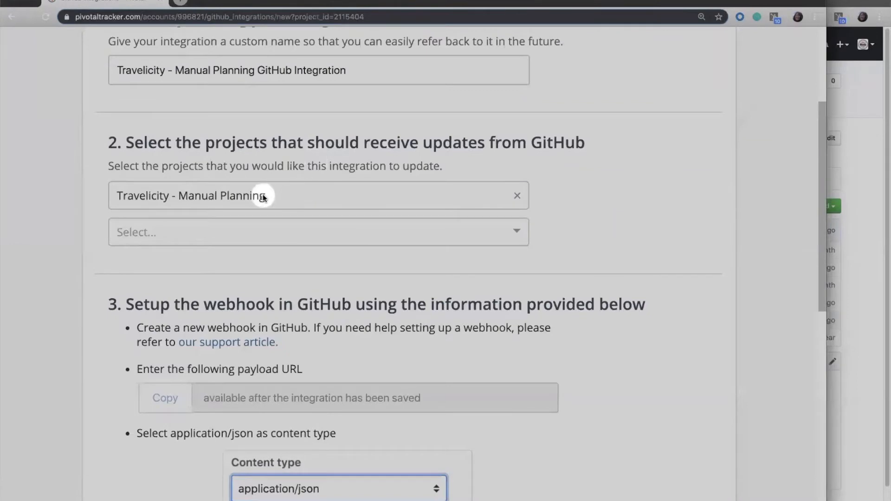
{"action": "mouse_move", "coordinate": [191, 188]}
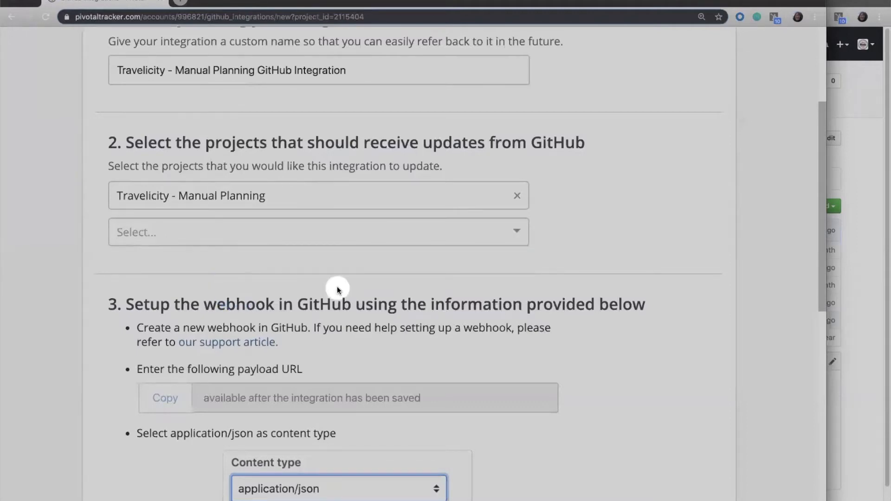
{"action": "scroll", "scroll_direction": "down", "scroll_amount": 3}
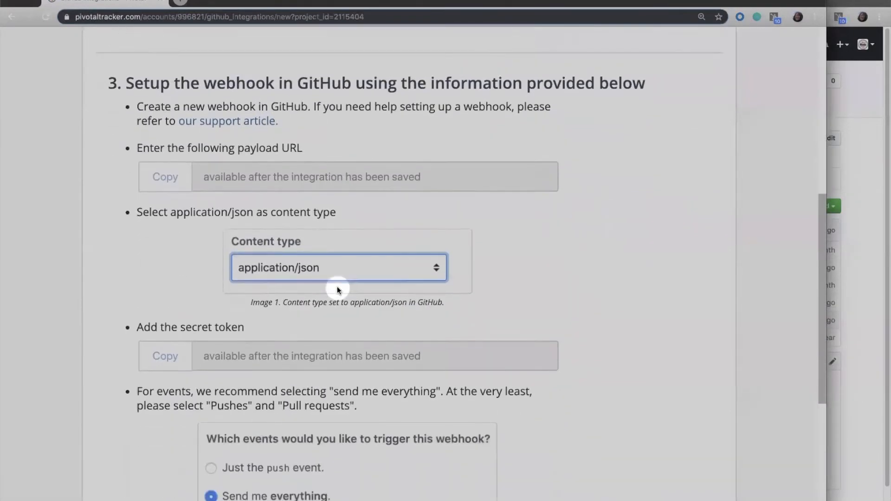
{"action": "scroll", "scroll_direction": "down", "scroll_amount": 3}
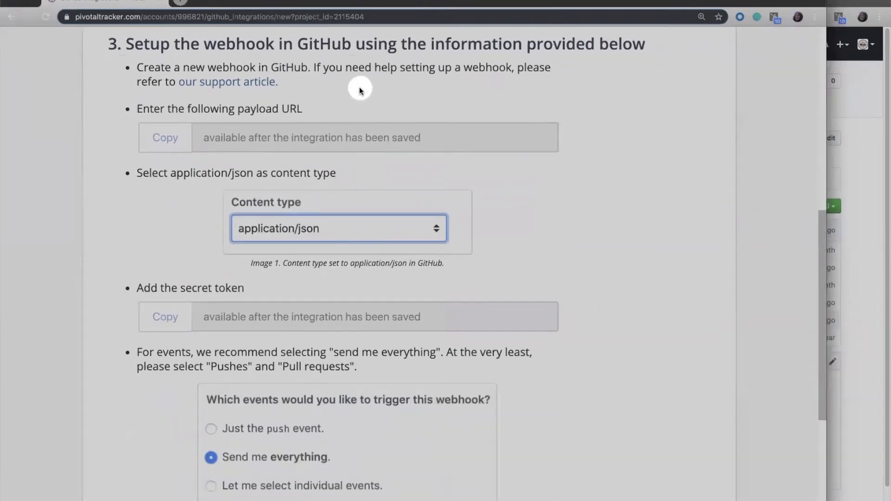
{"action": "mouse_move", "coordinate": [272, 69]}
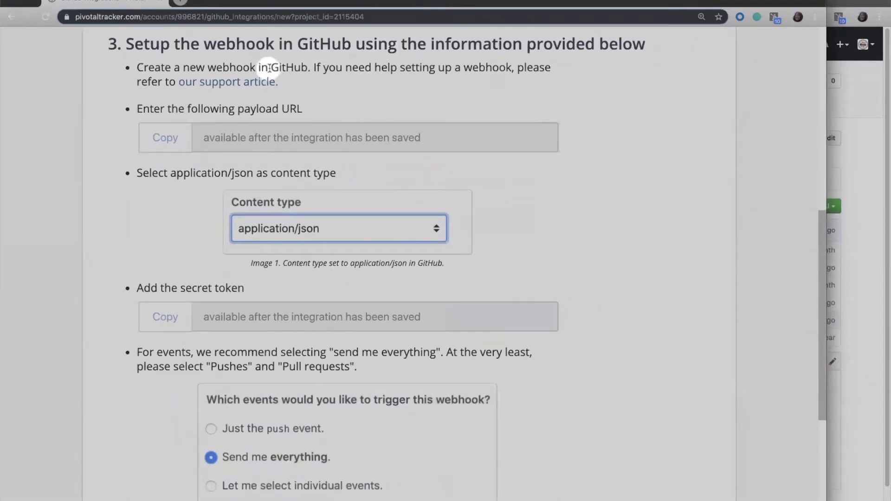
{"action": "mouse_move", "coordinate": [257, 135]}
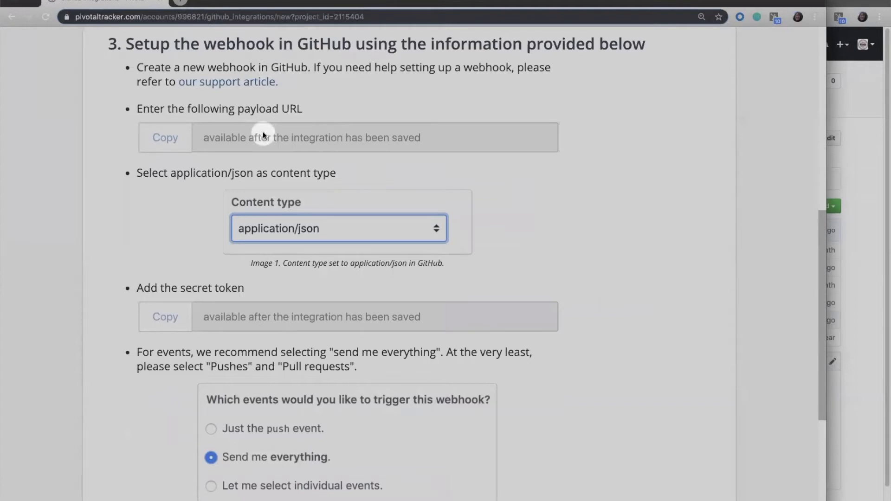
{"action": "mouse_move", "coordinate": [177, 263]}
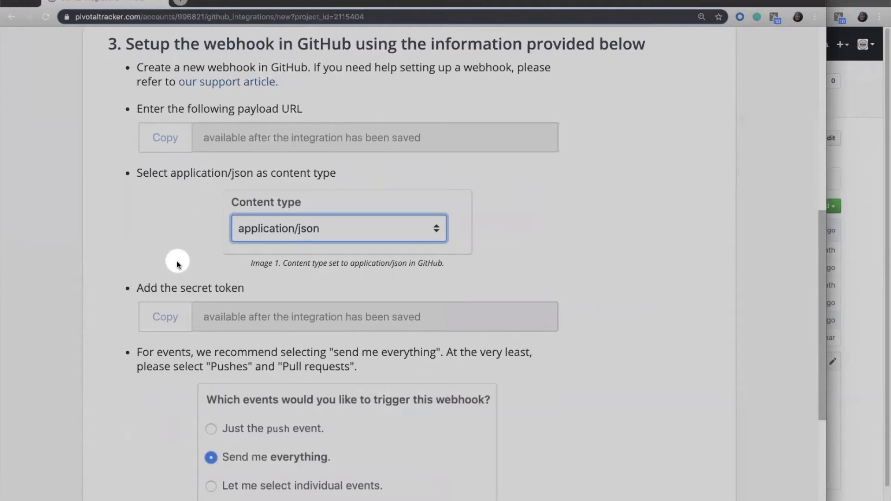
{"action": "mouse_move", "coordinate": [459, 345]}
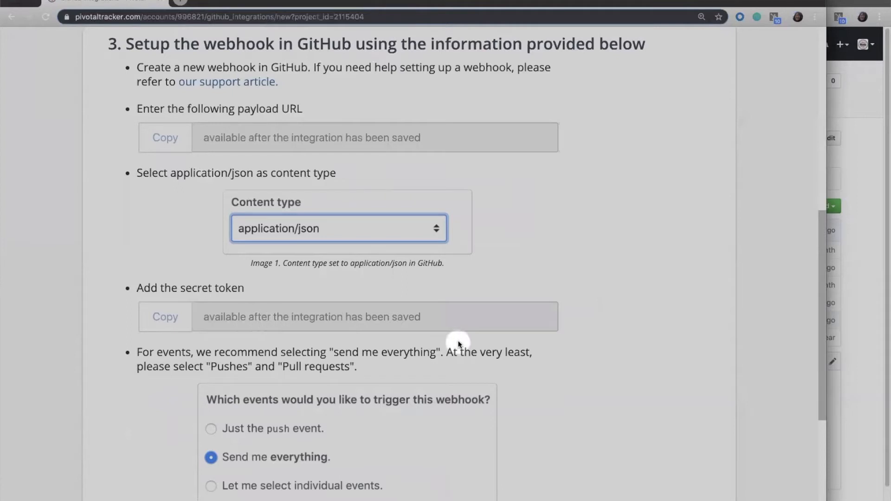
{"action": "mouse_move", "coordinate": [468, 150]}
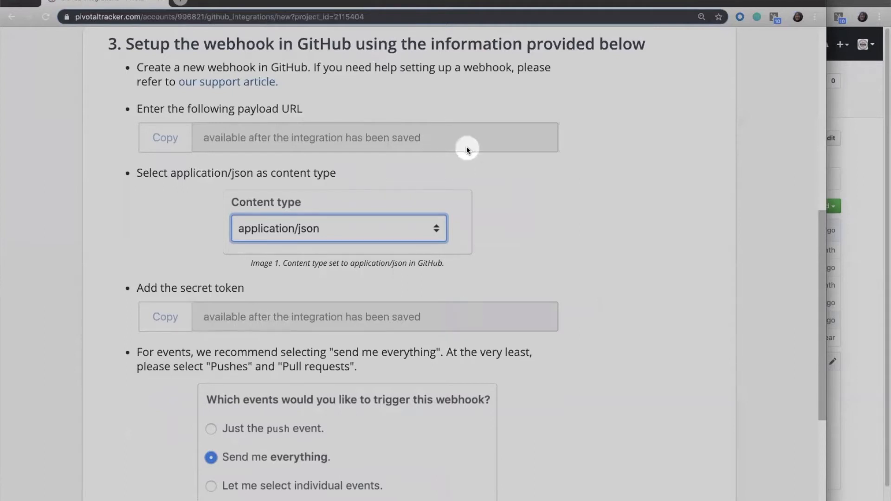
{"action": "scroll", "scroll_direction": "down", "scroll_amount": 3}
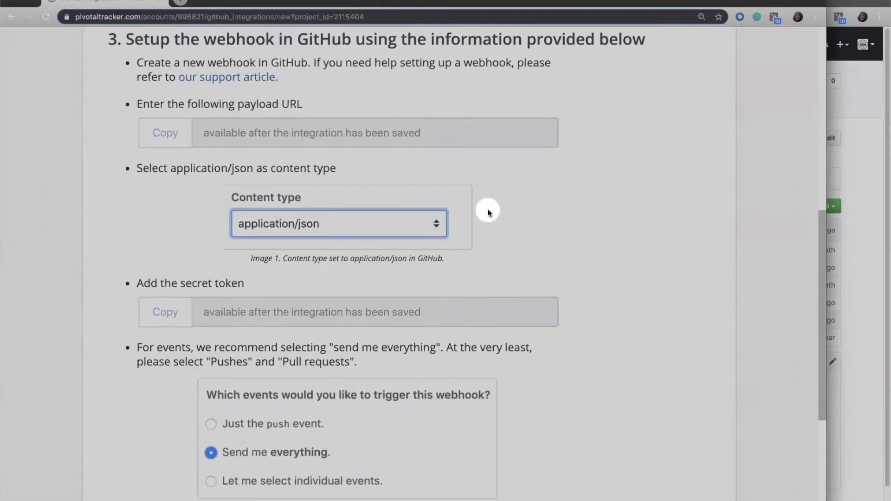
{"action": "scroll", "scroll_direction": "down", "scroll_amount": 3}
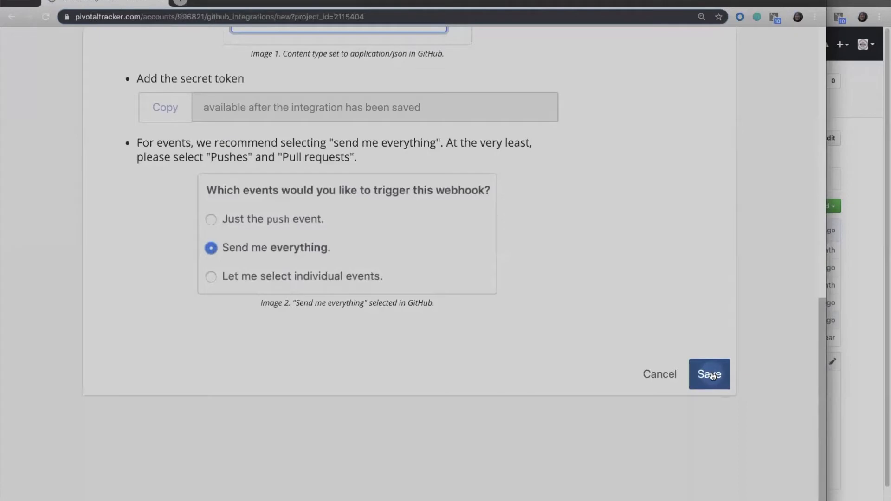
Step: Save the GitHub integration and copy its generated payload URL
{"action": "left_click", "coordinate": [710, 374]}
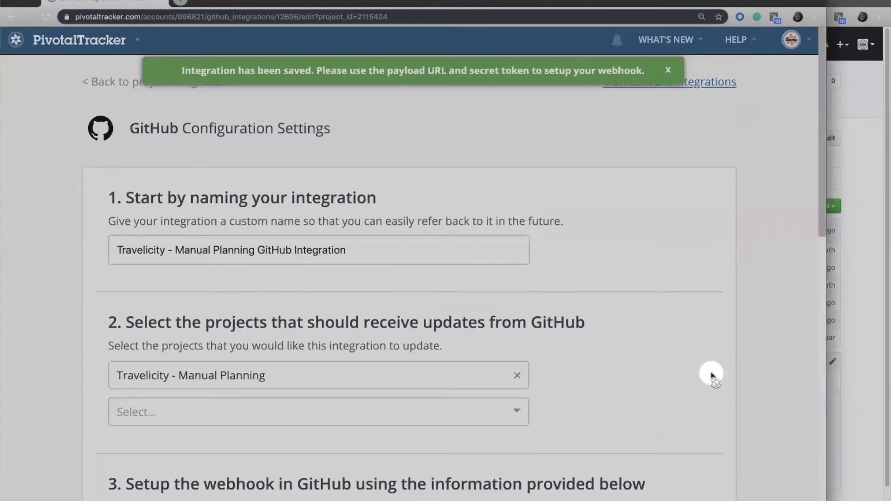
{"action": "scroll", "scroll_direction": "down", "scroll_amount": 3}
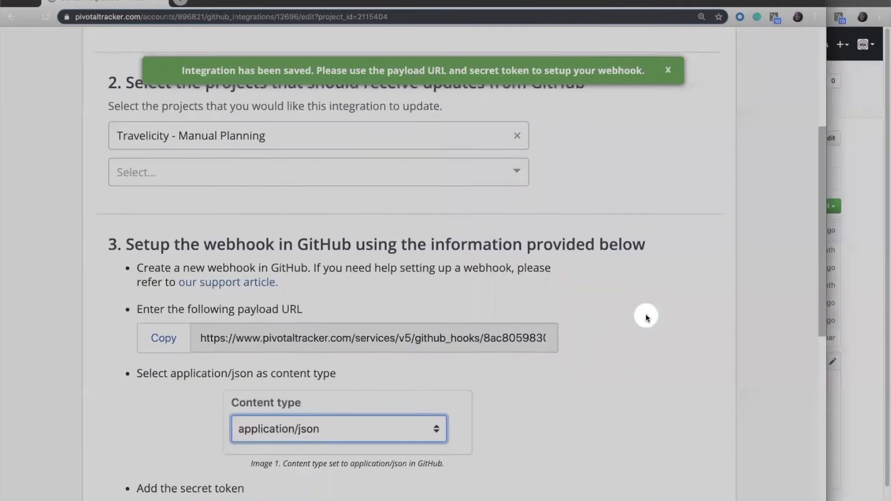
{"action": "scroll", "scroll_direction": "down", "scroll_amount": 3}
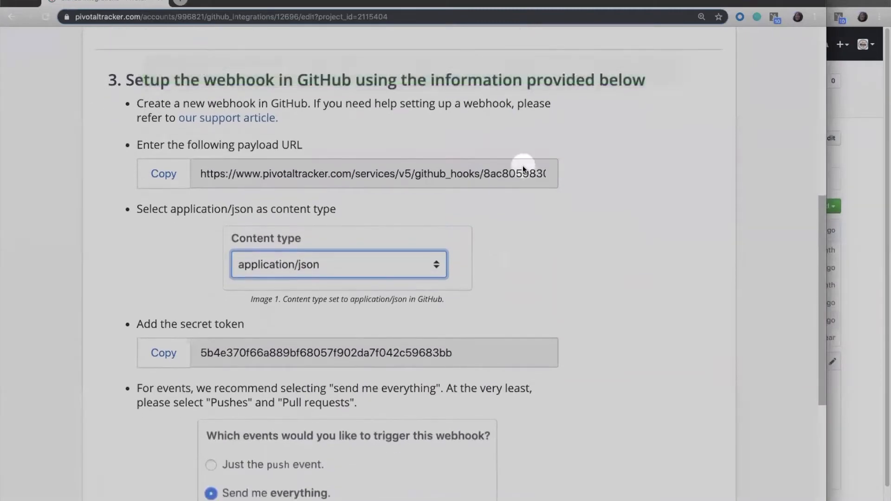
{"action": "mouse_move", "coordinate": [514, 178]}
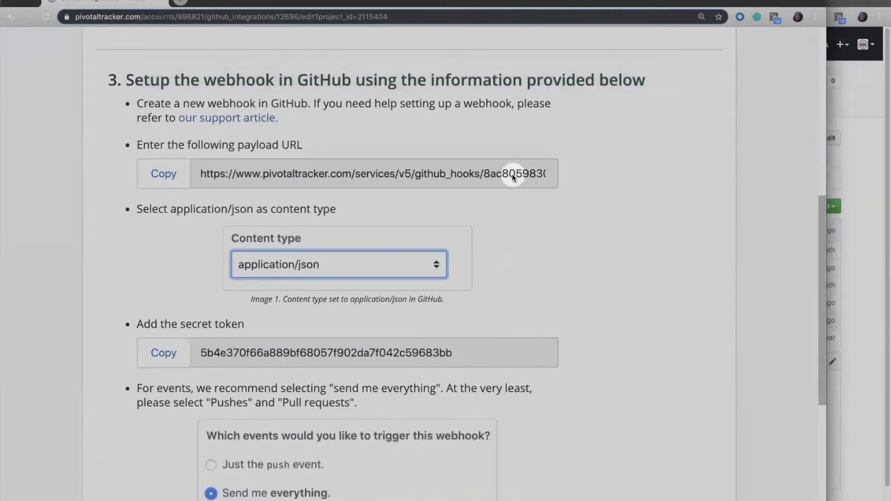
{"action": "mouse_move", "coordinate": [329, 227]}
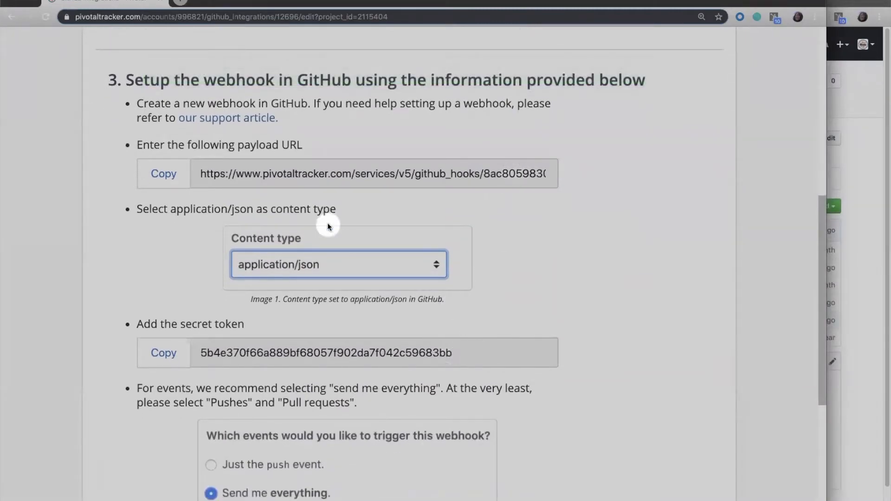
{"action": "left_click", "coordinate": [163, 174]}
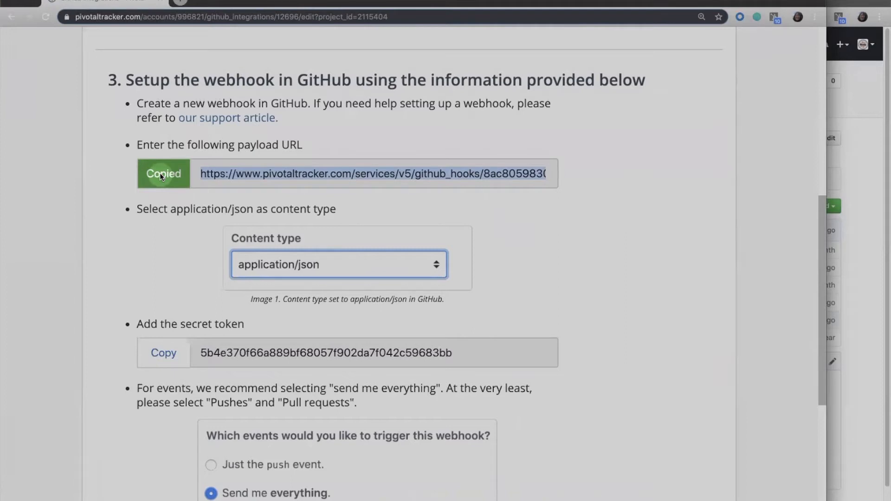
{"action": "mouse_move", "coordinate": [434, 131]}
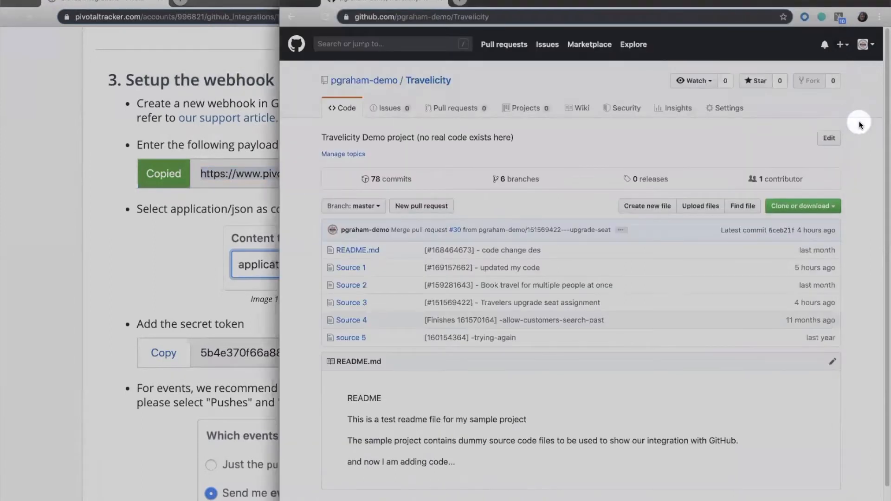
{"action": "mouse_move", "coordinate": [672, 129]}
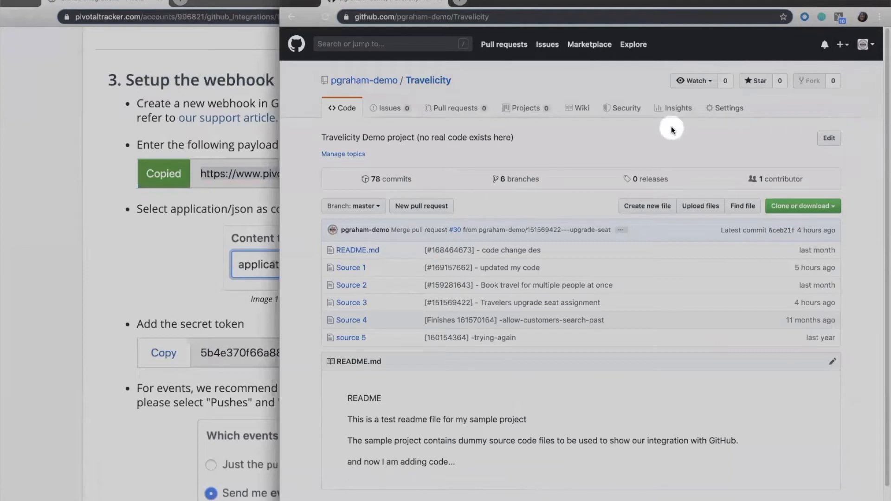
{"action": "mouse_move", "coordinate": [730, 116]}
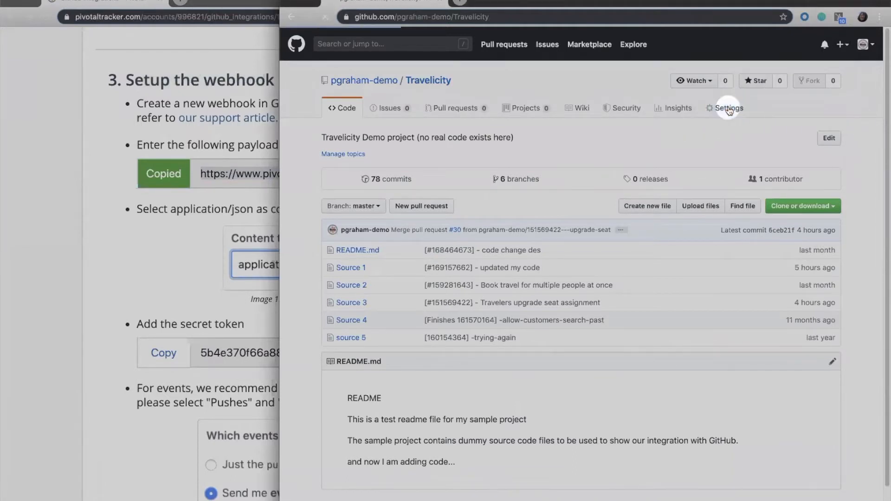
Step: Open a new webhook for the Travelicity repository and paste in the Tracker payload URL
{"action": "left_click", "coordinate": [729, 108]}
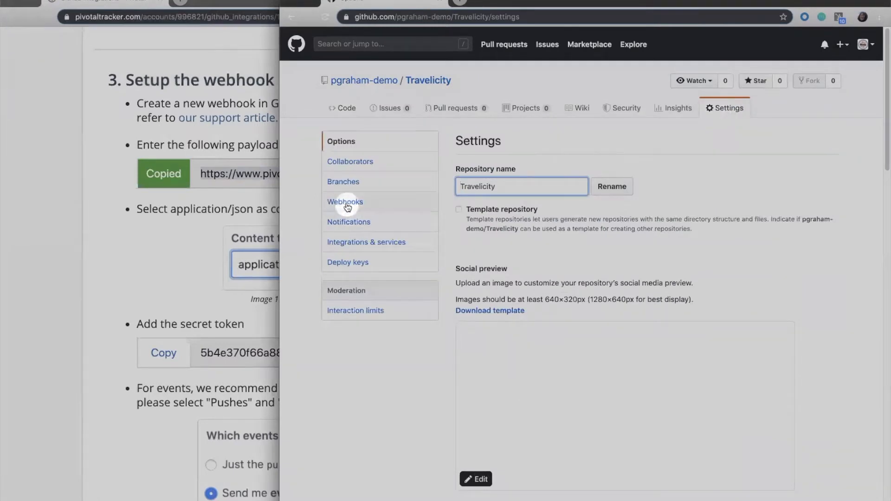
{"action": "left_click", "coordinate": [346, 202]}
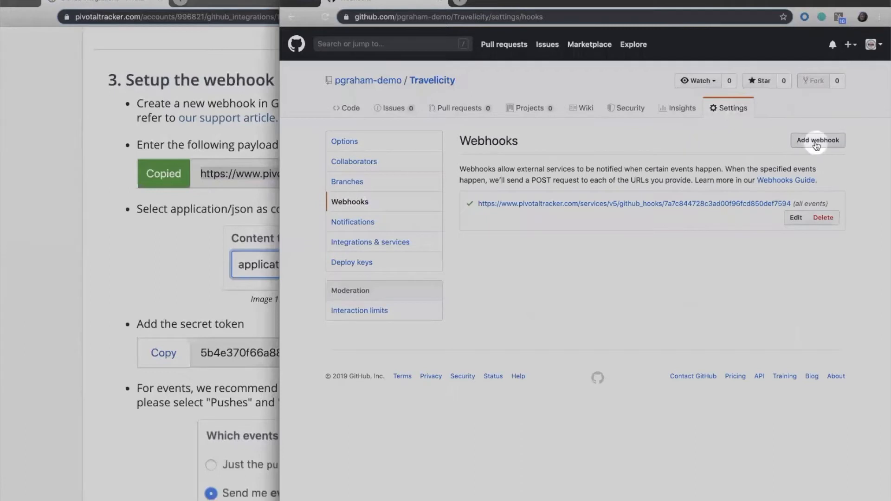
{"action": "left_click", "coordinate": [817, 140]}
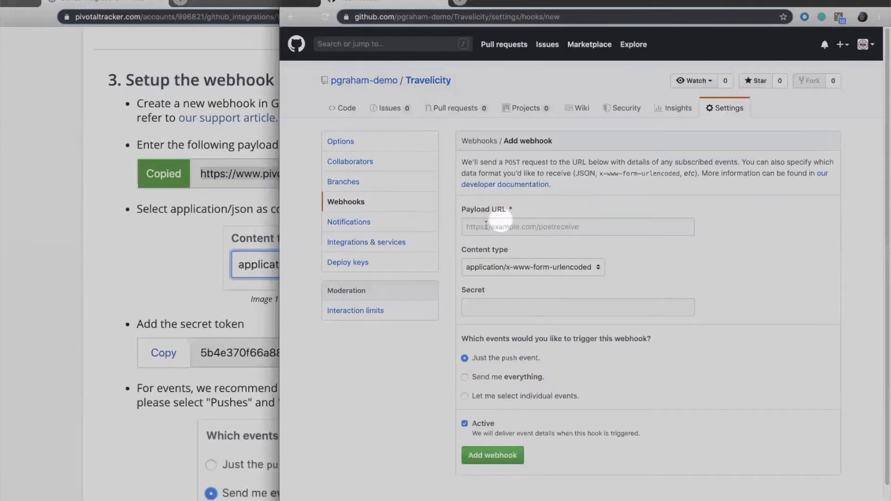
{"action": "right_click", "coordinate": [480, 227]}
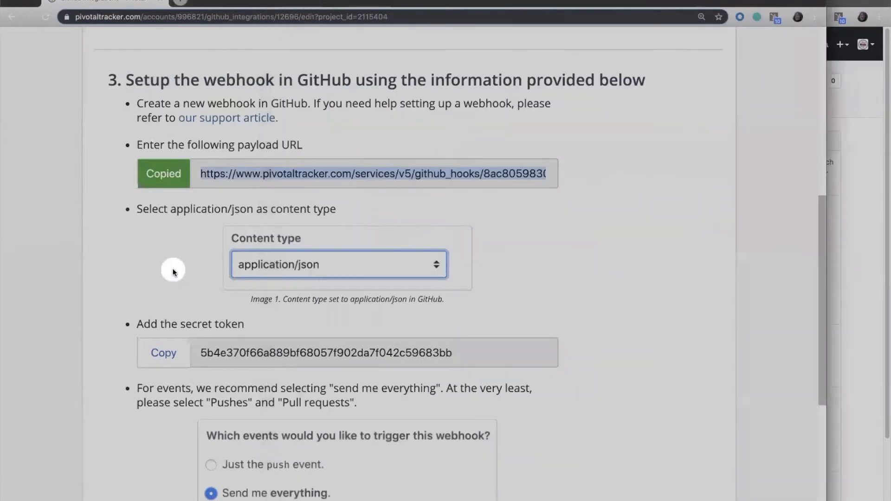
Step: Add the webhook with Tracker's secret token, sending every event
{"action": "left_click", "coordinate": [163, 353]}
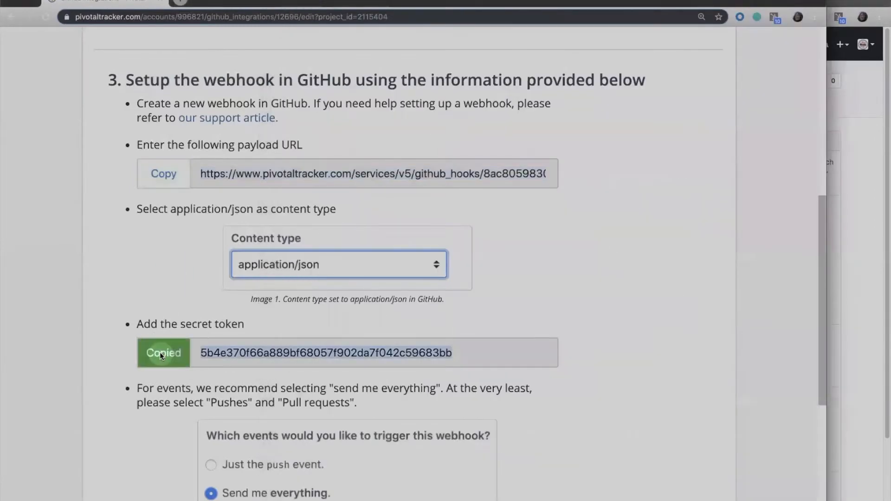
{"action": "mouse_move", "coordinate": [863, 304]}
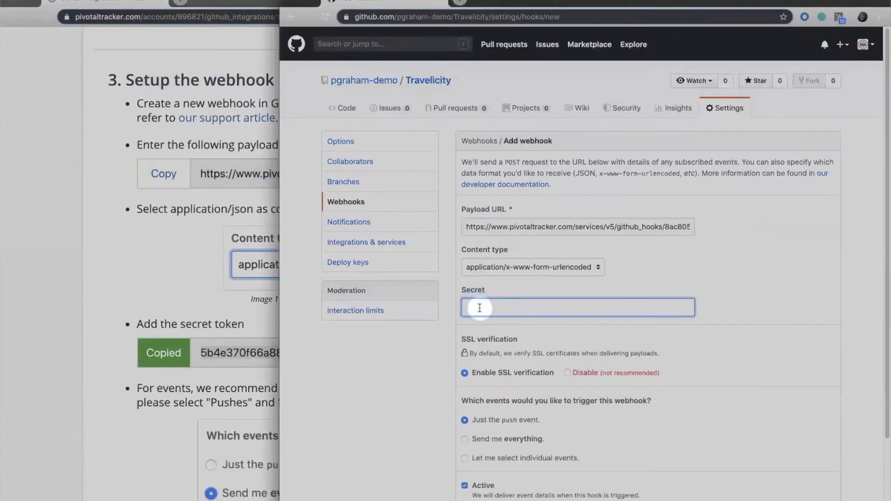
{"action": "right_click", "coordinate": [479, 307]}
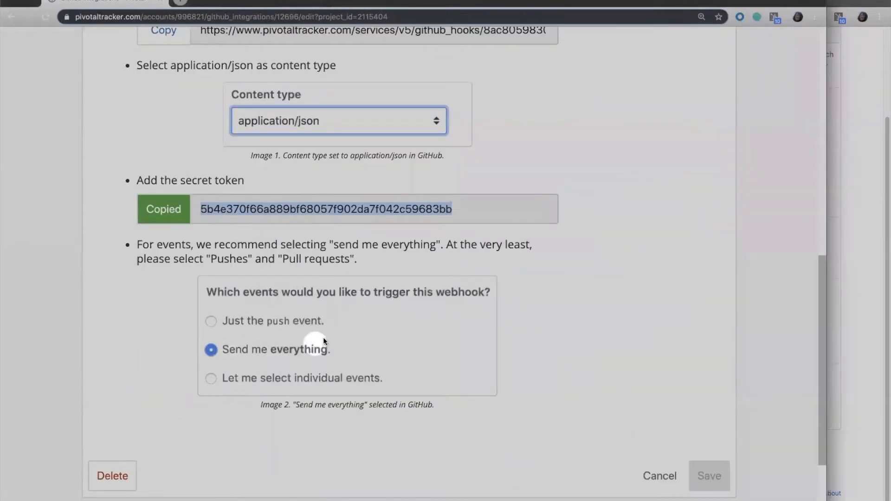
{"action": "mouse_move", "coordinate": [332, 244]}
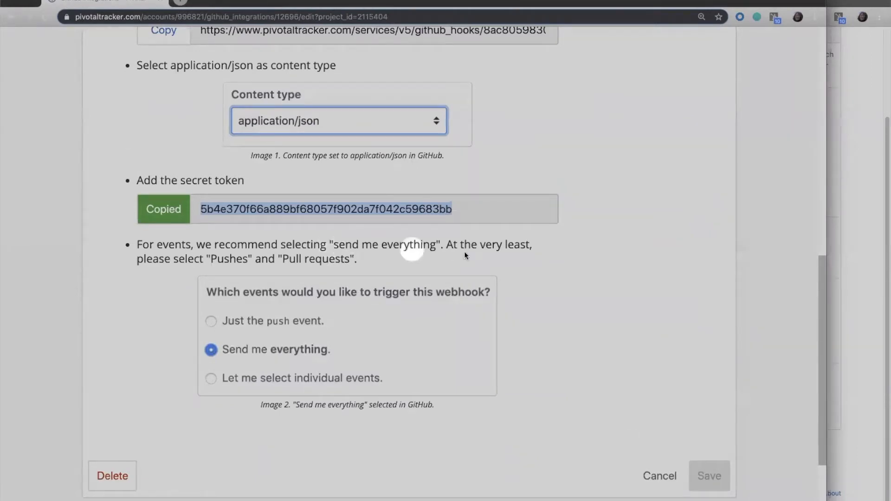
{"action": "mouse_move", "coordinate": [268, 259]}
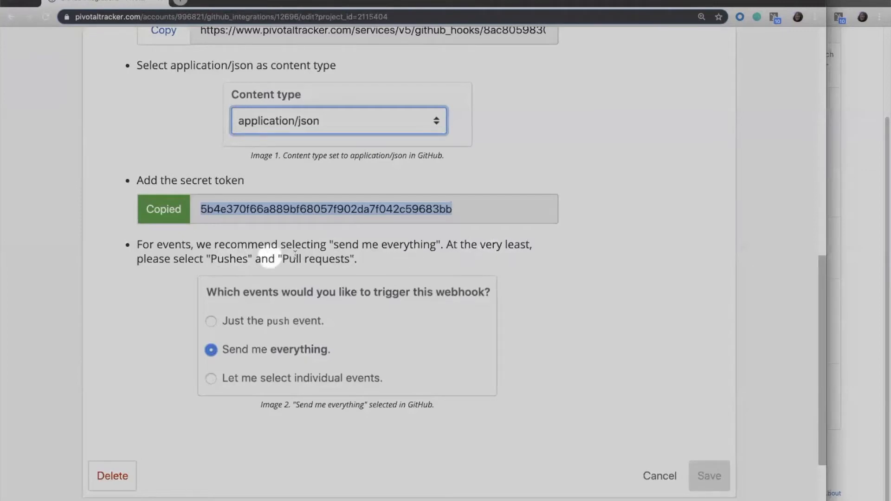
{"action": "mouse_move", "coordinate": [266, 360]}
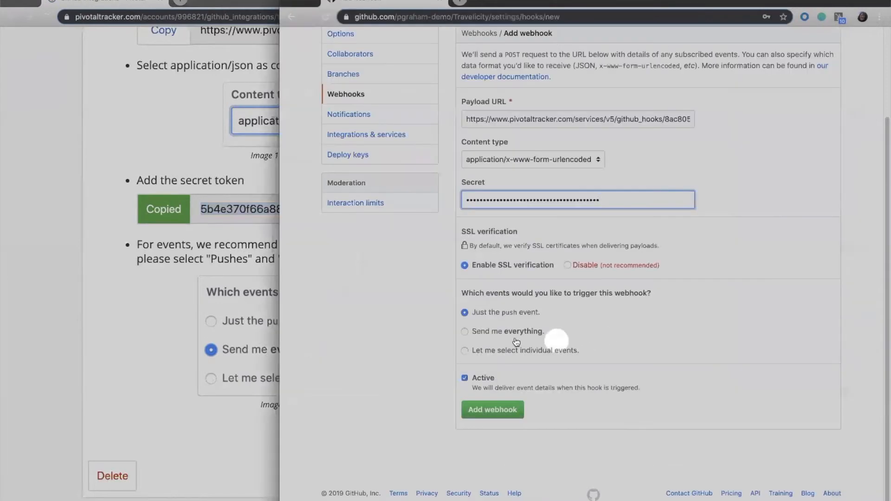
{"action": "left_click", "coordinate": [464, 331]}
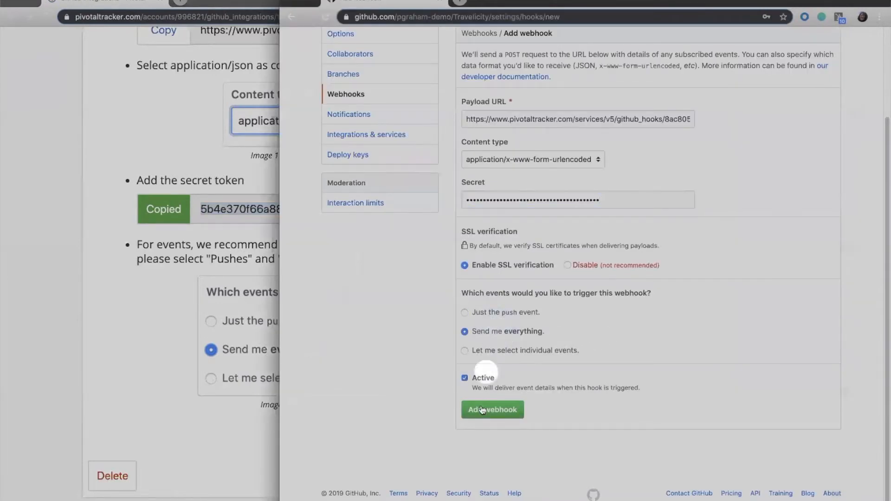
{"action": "left_click", "coordinate": [492, 410]}
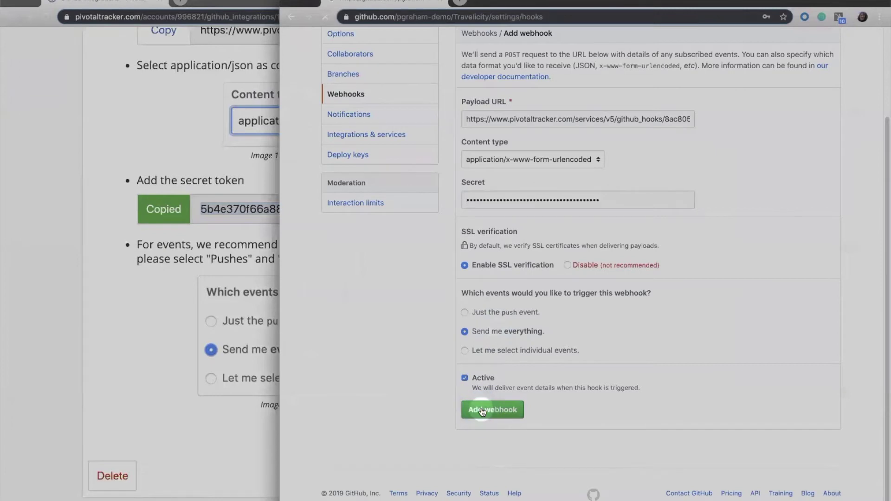
{"action": "left_click", "coordinate": [493, 410]}
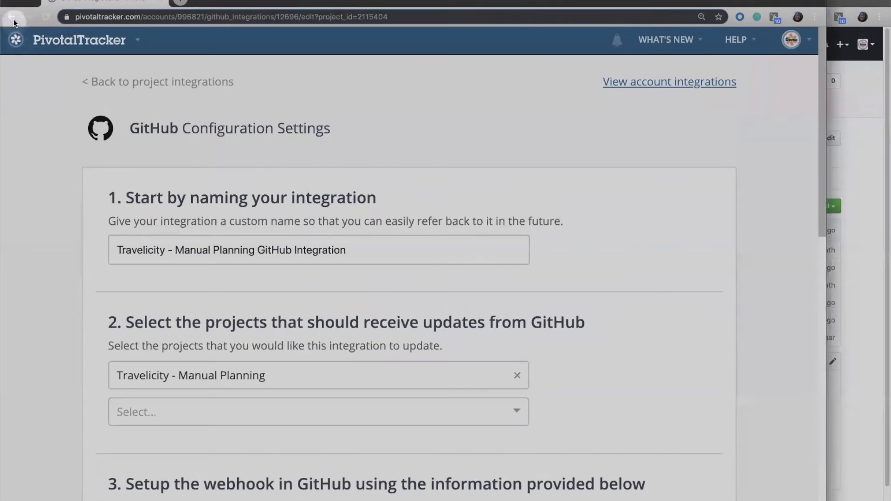
Step: Go back two pages to the Travelicity - Manual Planning story board
{"action": "left_click", "coordinate": [8, 17]}
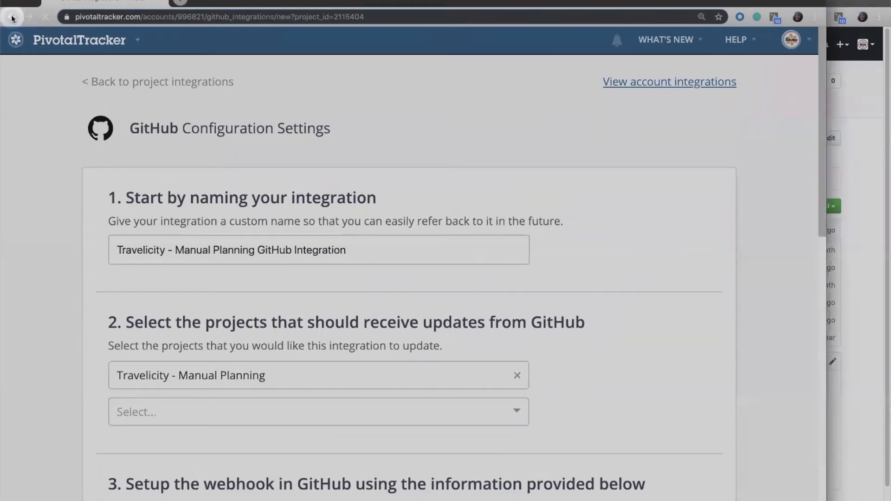
{"action": "left_click", "coordinate": [12, 16]}
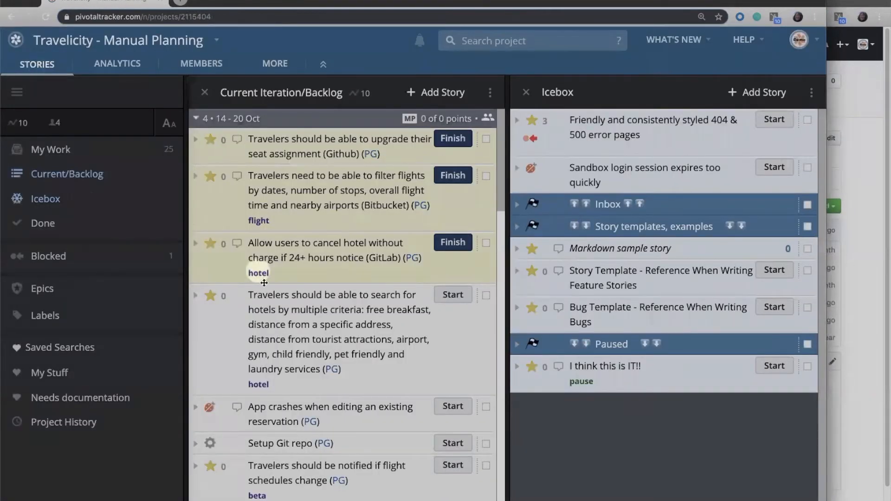
Step: Expand the hotel-search story and copy its ID #151569420
{"action": "scroll", "scroll_direction": "down", "scroll_amount": 3}
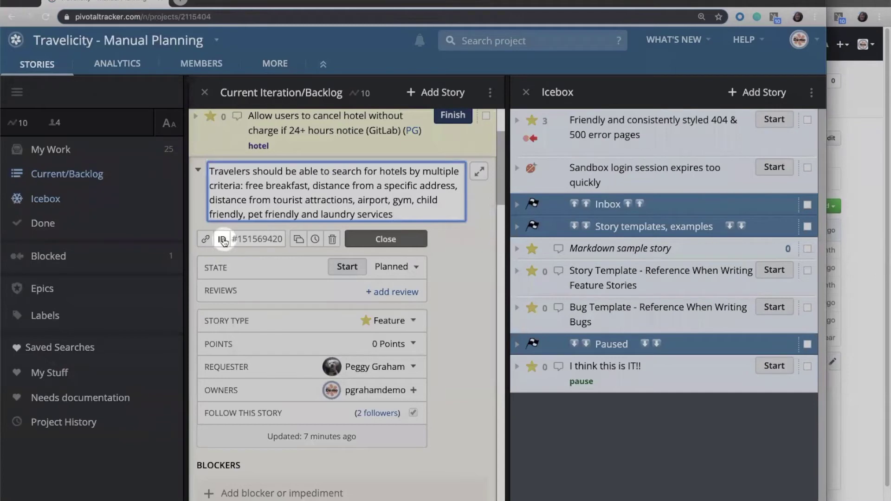
{"action": "mouse_move", "coordinate": [222, 239]}
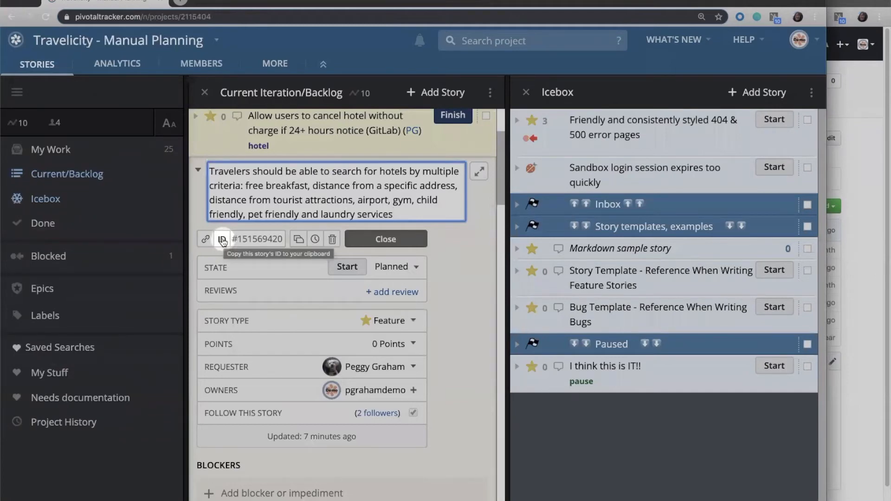
{"action": "left_click", "coordinate": [222, 239]}
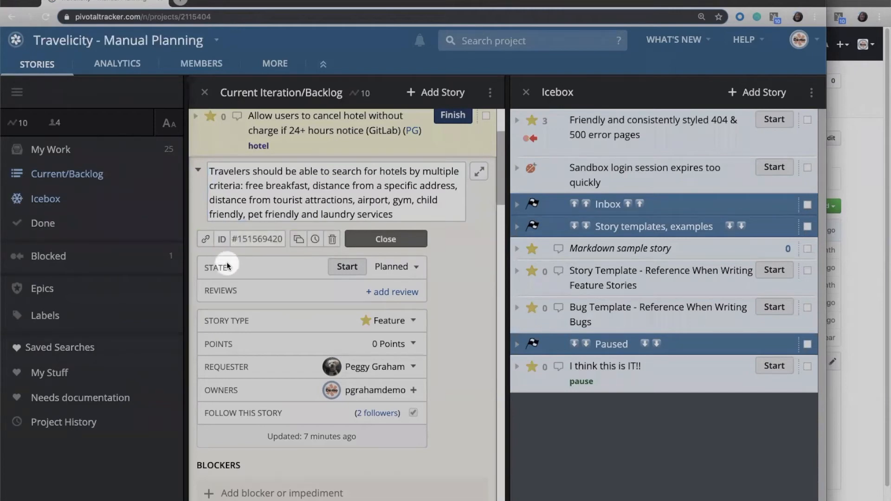
{"action": "left_click", "coordinate": [386, 238]}
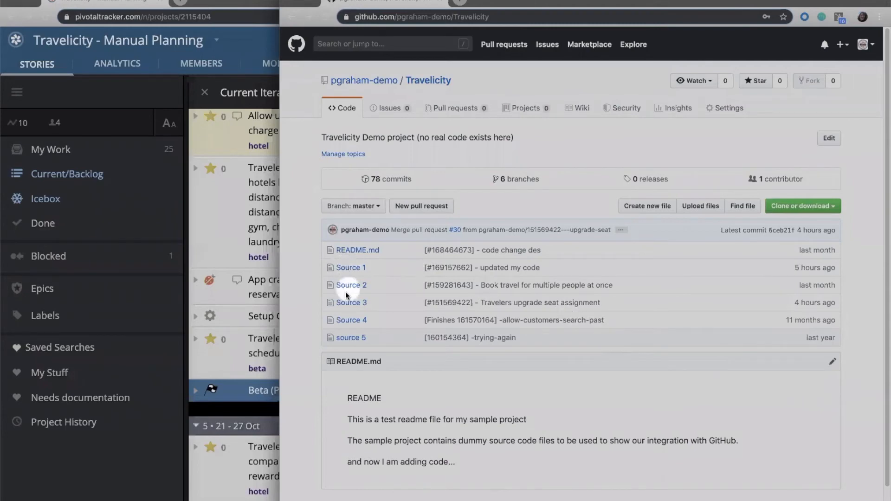
Step: Edit GitHub's Source 2 file, appending the line 'Make my changes...'
{"action": "left_click", "coordinate": [351, 285]}
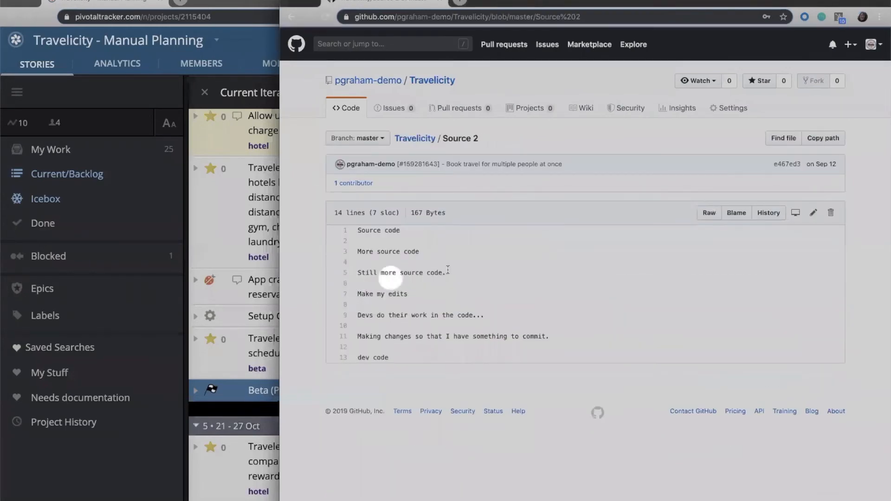
{"action": "mouse_move", "coordinate": [655, 252]}
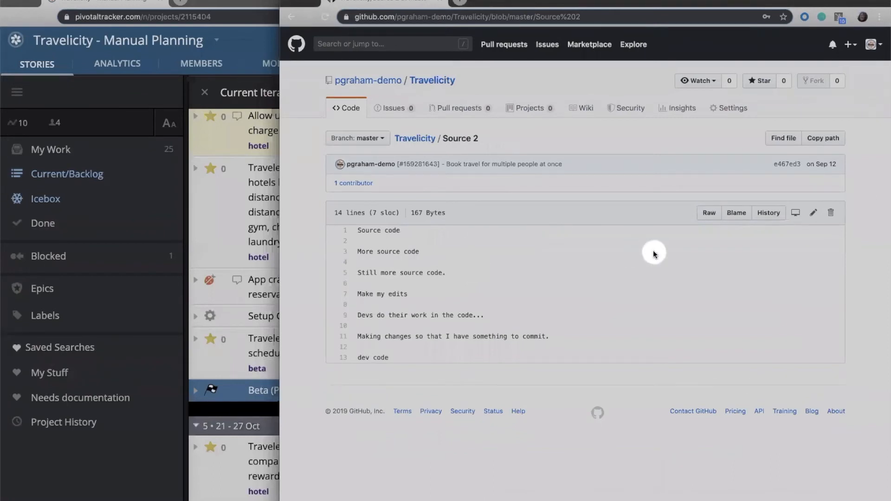
{"action": "mouse_move", "coordinate": [801, 240]}
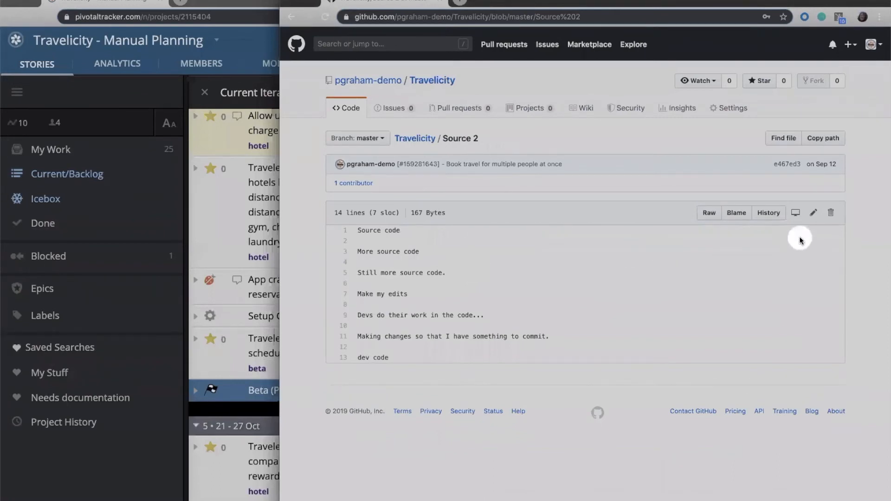
{"action": "left_click", "coordinate": [814, 212]}
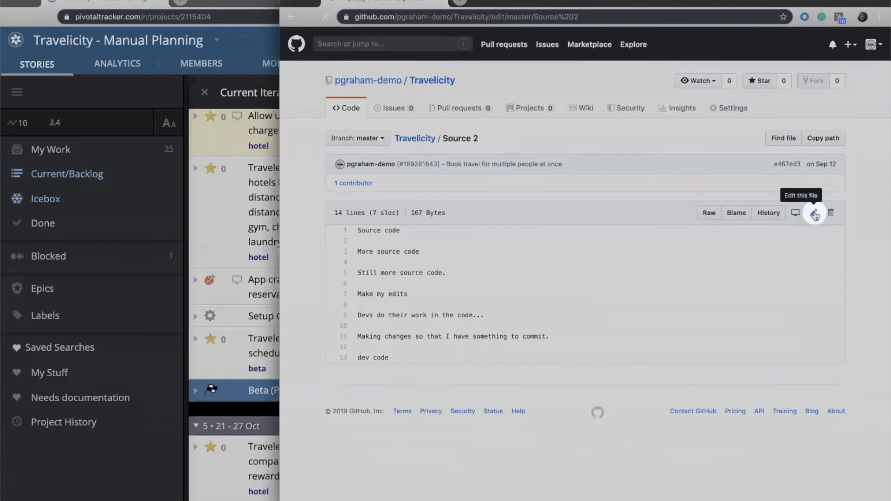
{"action": "left_click", "coordinate": [814, 213]}
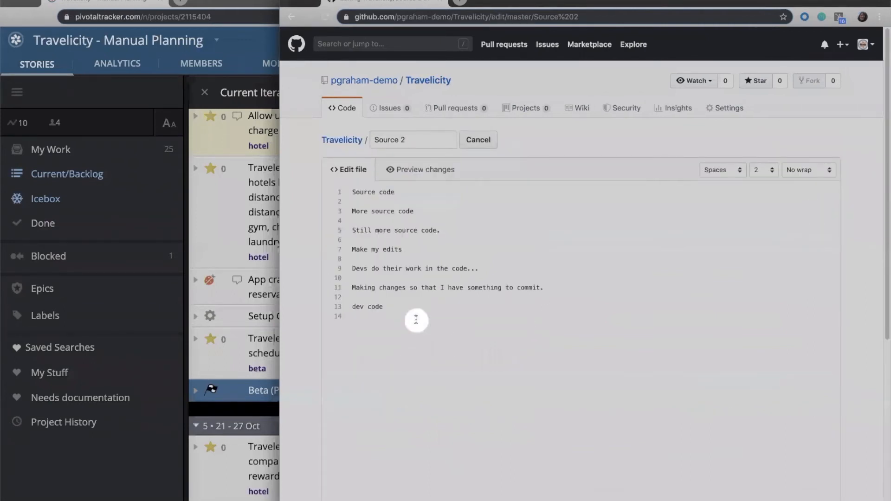
{"action": "type", "text": "Make"}
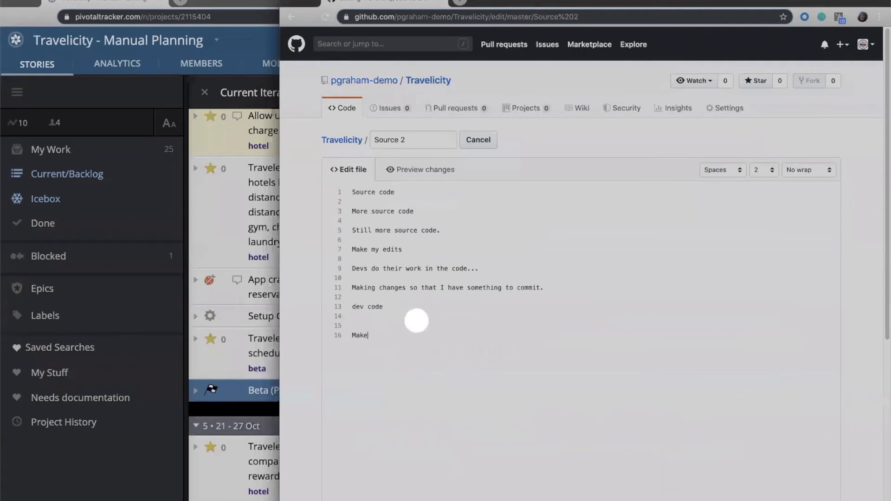
{"action": "type", "text": "my changes"}
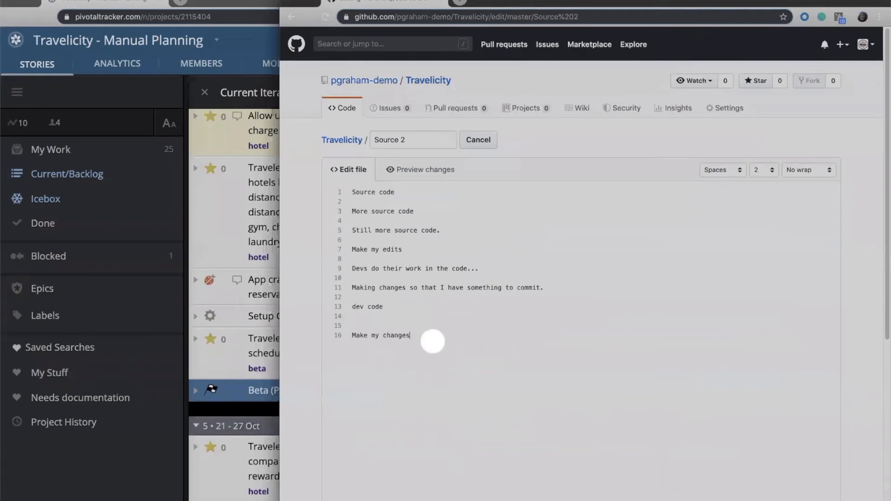
{"action": "type", "text": "..."}
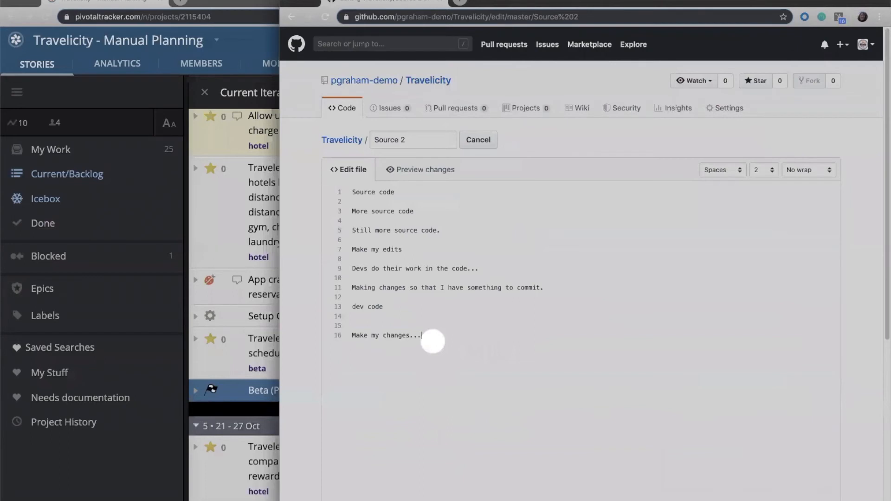
Step: Enter the commit message '[#151569420] - implemented feature'
{"action": "scroll", "scroll_direction": "down", "scroll_amount": 3}
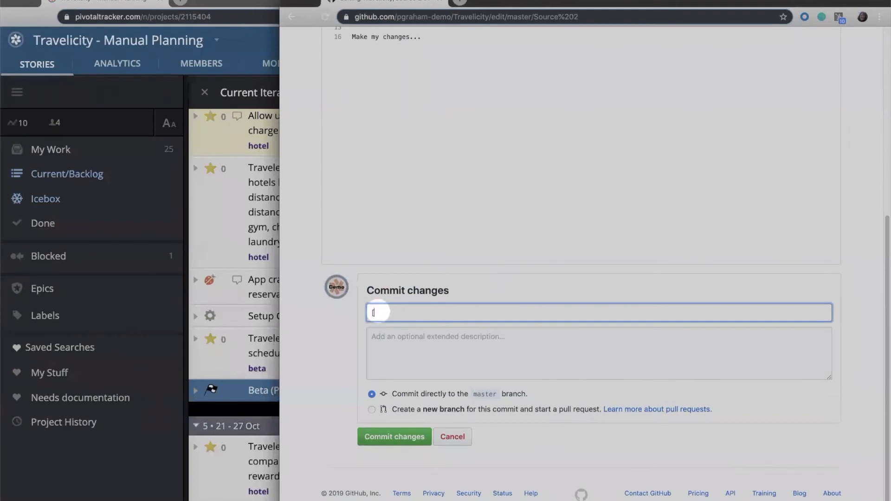
{"action": "type", "text": "[#151569420"}
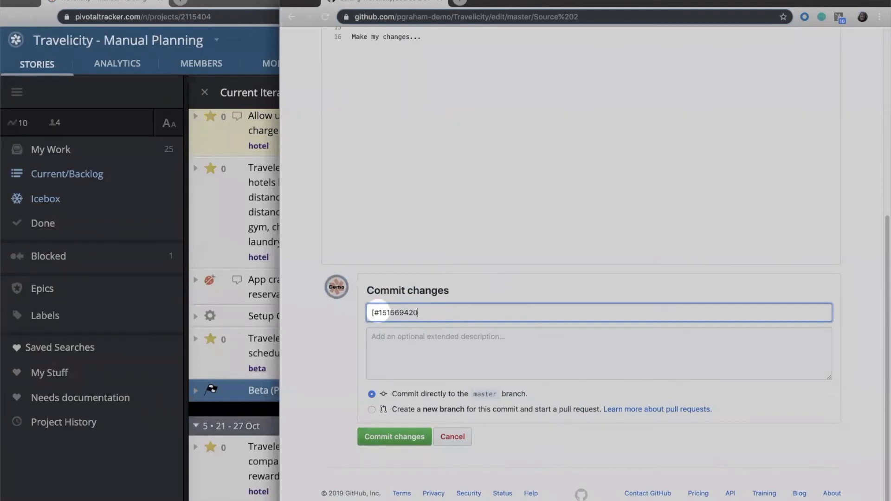
{"action": "type", "text": "."}
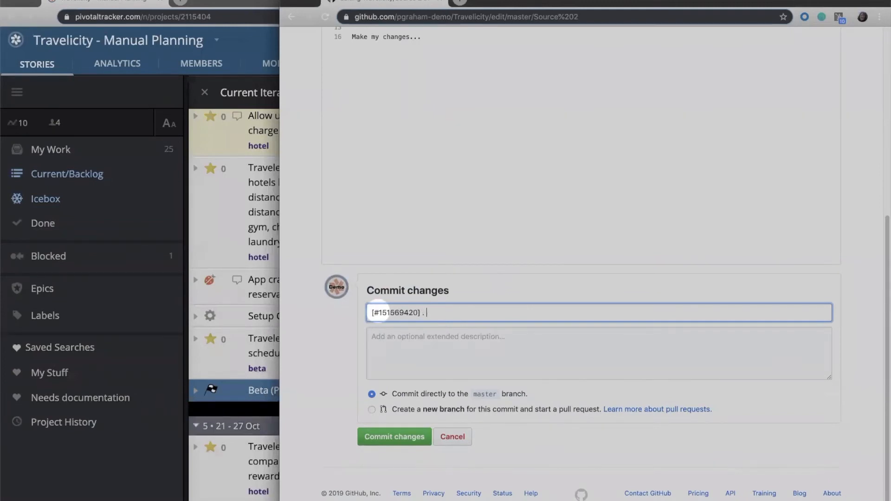
{"action": "type", "text": "-"}
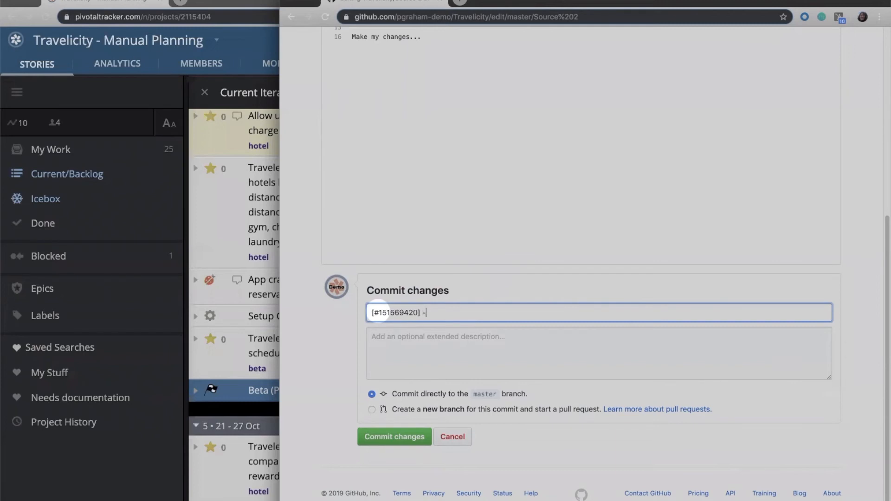
{"action": "type", "text": "implemented featu"}
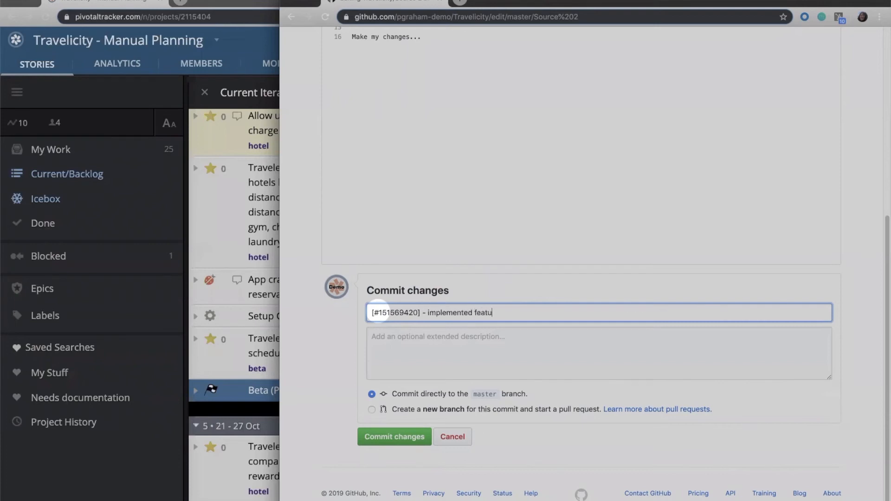
{"action": "type", "text": "re"}
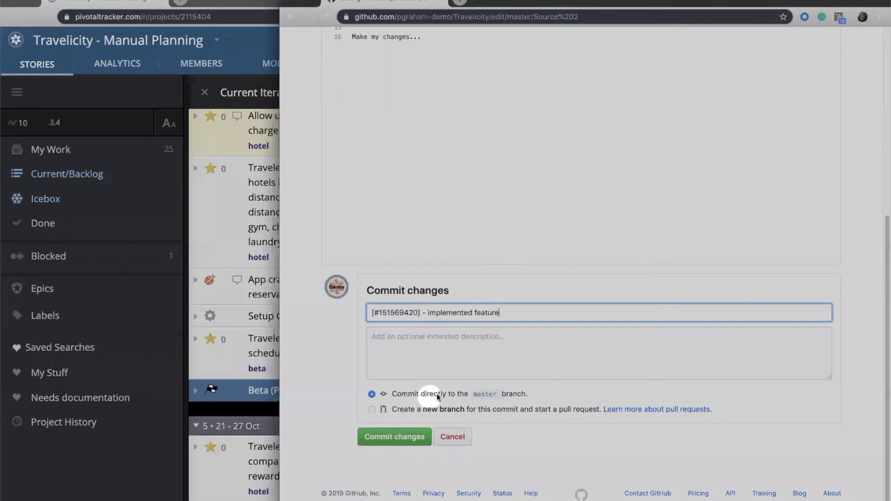
{"action": "mouse_move", "coordinate": [442, 413]}
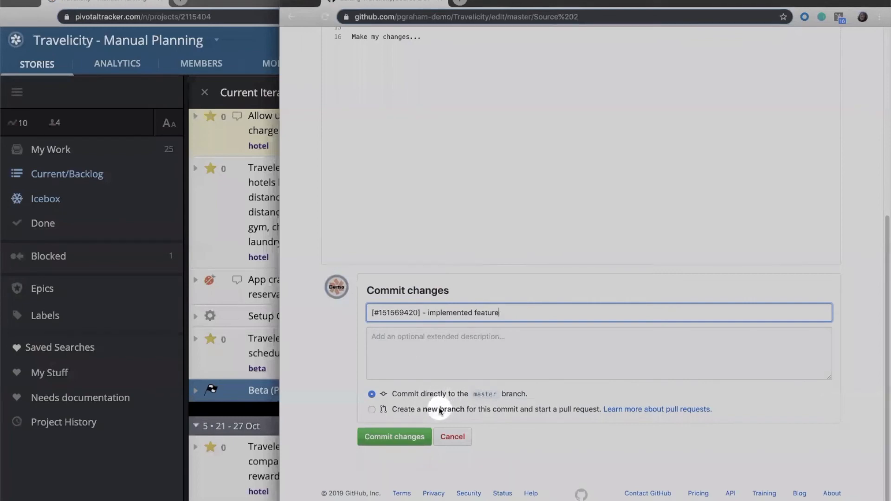
Step: Propose the change on new branch 151569420---new-feature
{"action": "left_click", "coordinate": [372, 409]}
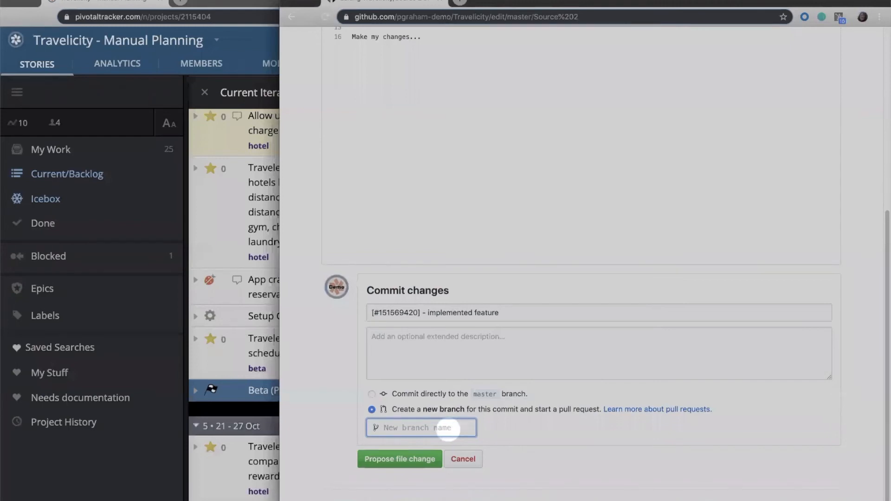
{"action": "type", "text": "#151569420"}
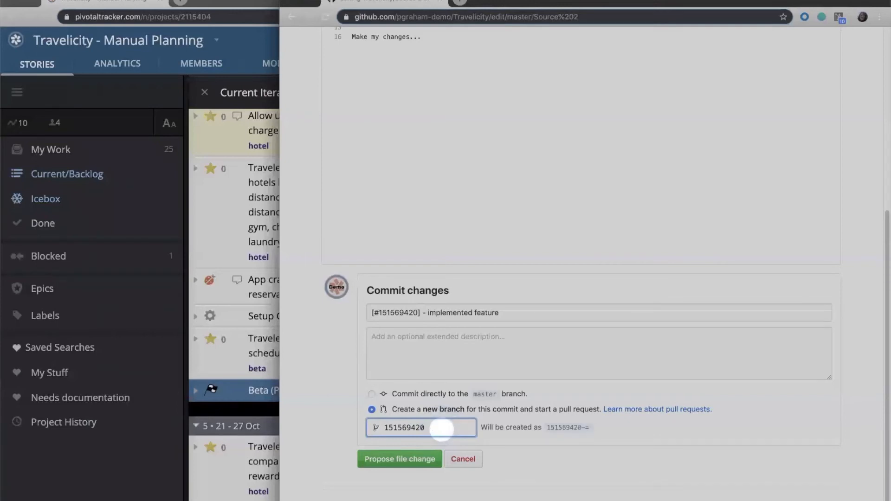
{"action": "type", "text": "new feature"}
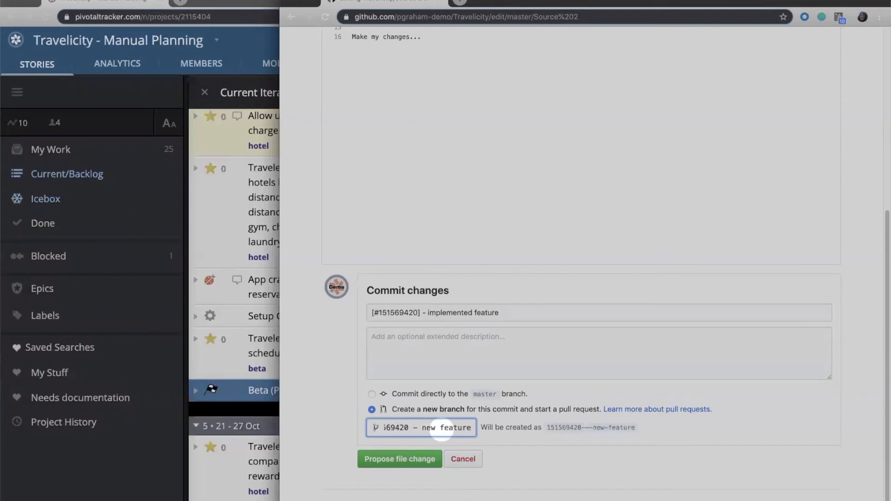
{"action": "left_click", "coordinate": [400, 459]}
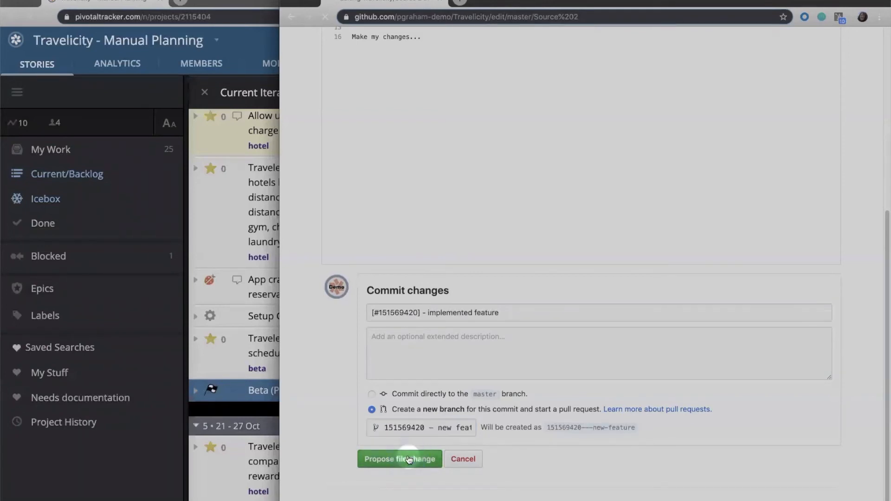
{"action": "left_click", "coordinate": [400, 459]}
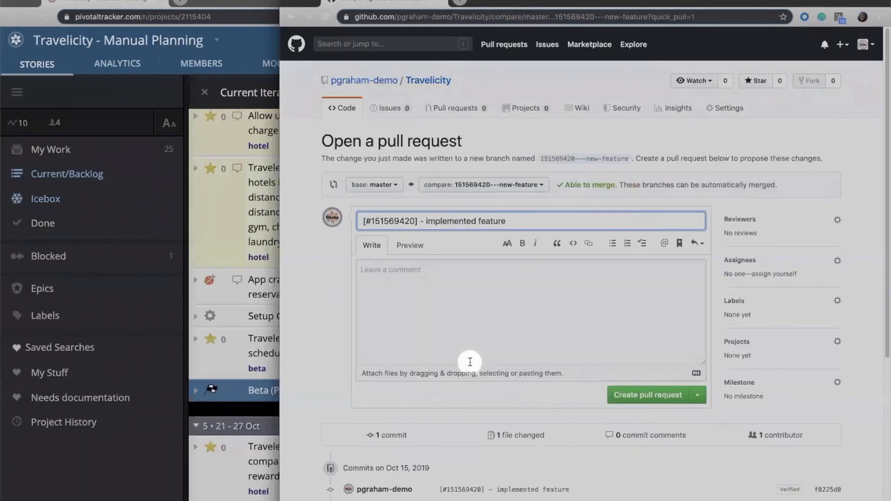
{"action": "mouse_move", "coordinate": [258, 43]}
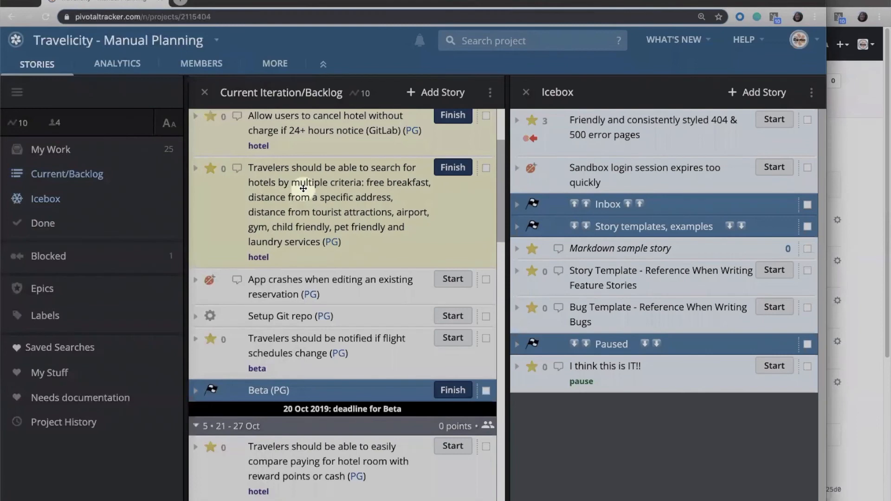
Step: Confirm the hotel search story is Started and lists branch 151569420---new-feature
{"action": "left_click", "coordinate": [304, 189]}
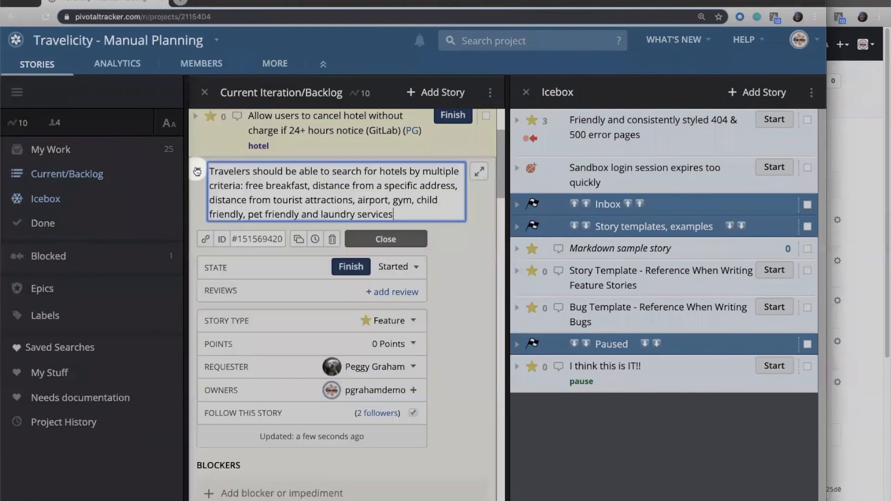
{"action": "scroll", "scroll_direction": "down", "scroll_amount": 3}
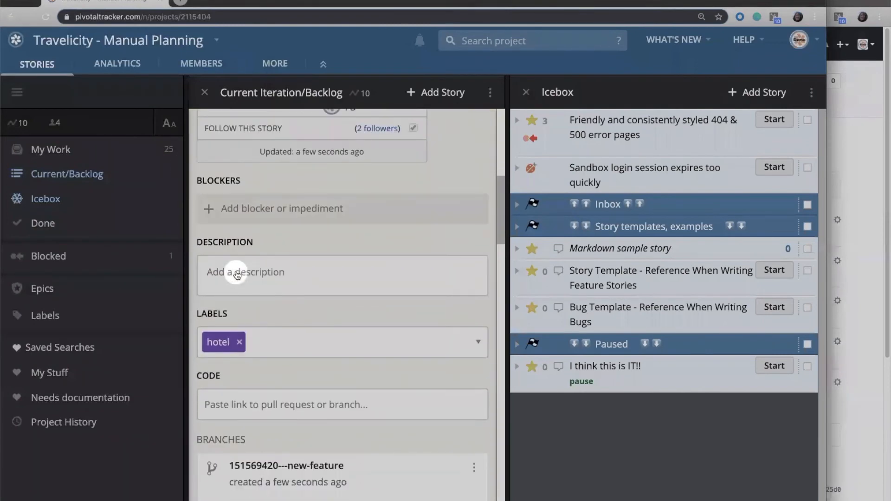
{"action": "scroll", "scroll_direction": "down", "scroll_amount": 3}
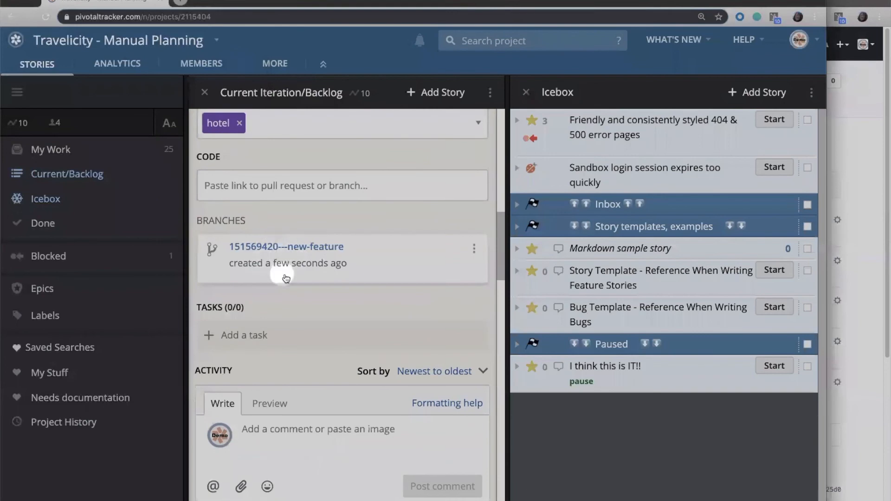
{"action": "scroll", "scroll_direction": "down", "scroll_amount": 3}
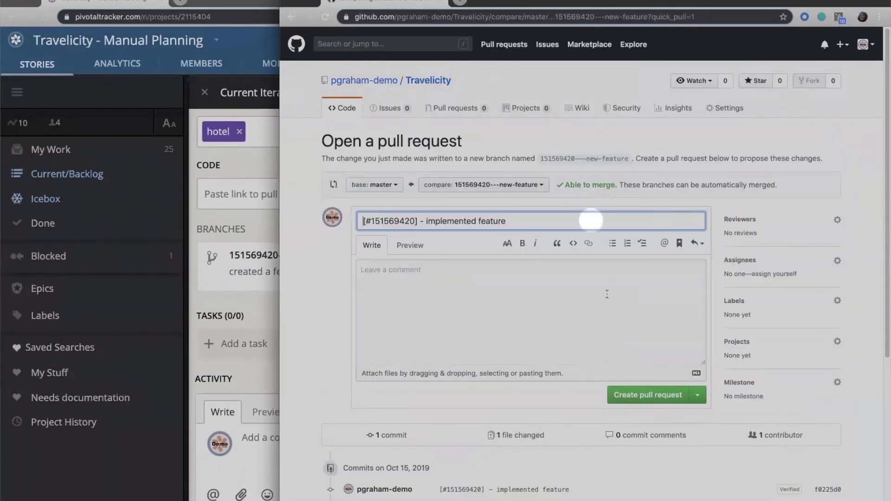
Step: Create pull request #31 and merge it into master
{"action": "left_click", "coordinate": [630, 399]}
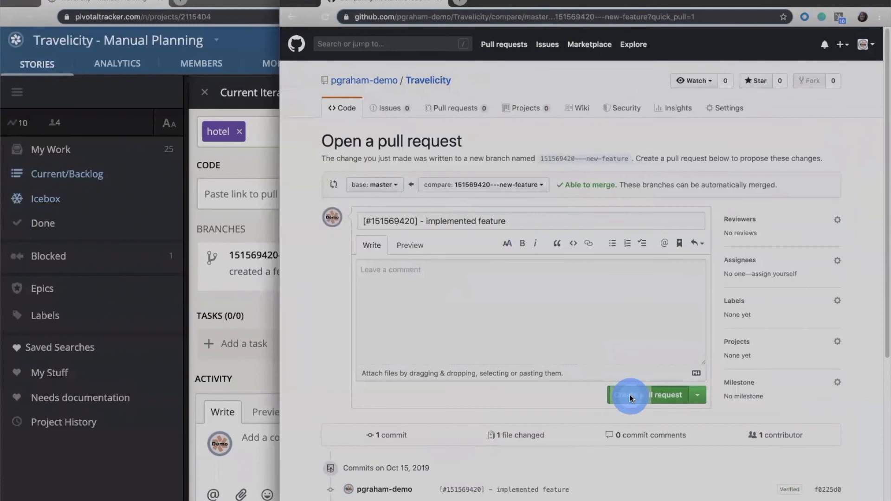
{"action": "left_click", "coordinate": [643, 395]}
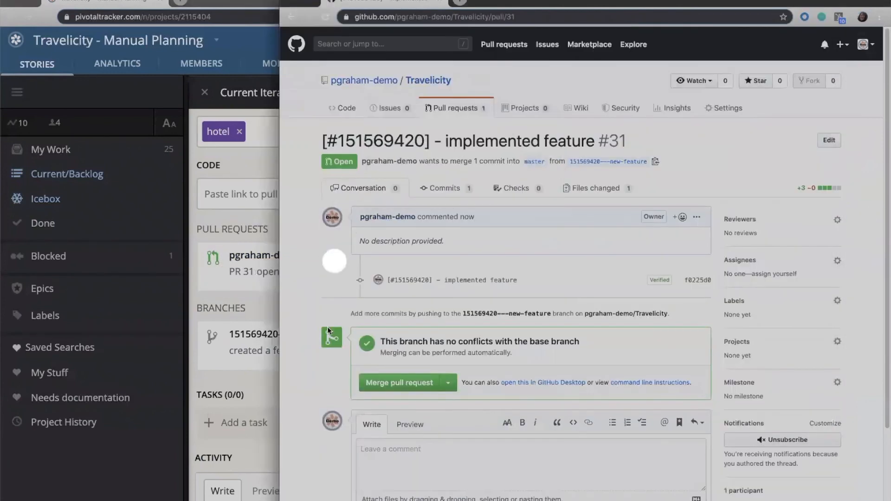
{"action": "left_click", "coordinate": [399, 383]}
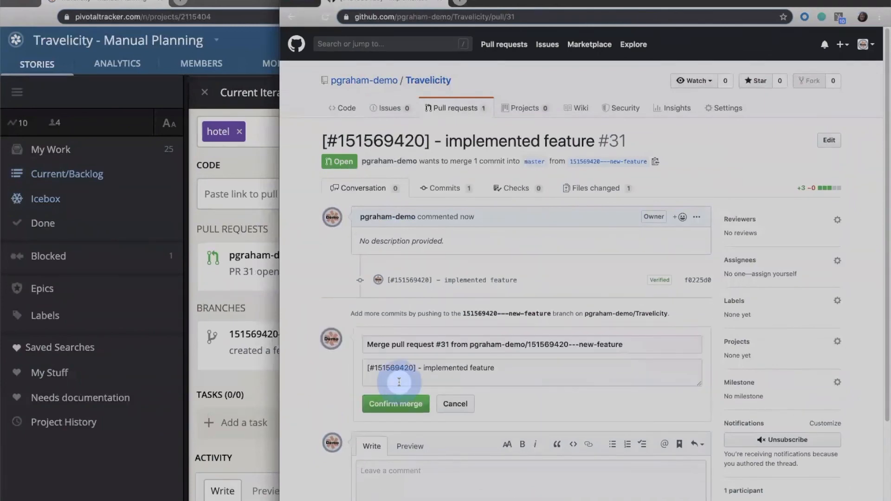
{"action": "left_click", "coordinate": [396, 404]}
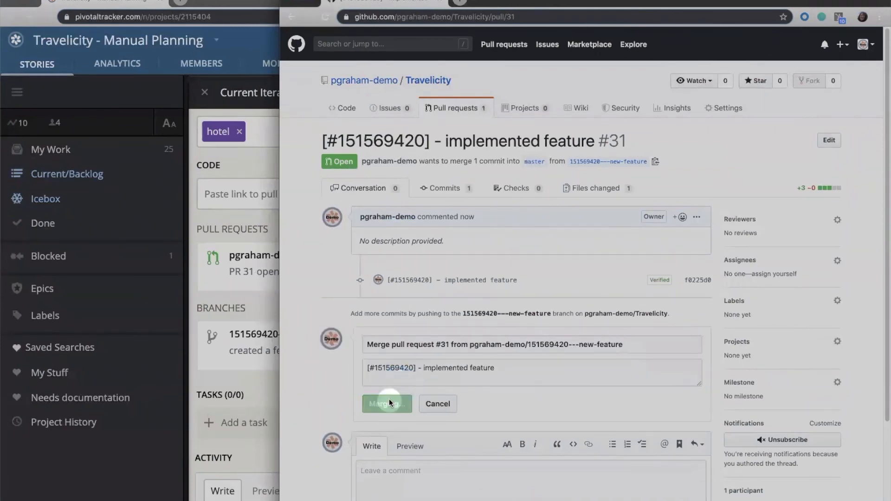
{"action": "left_click", "coordinate": [387, 403]}
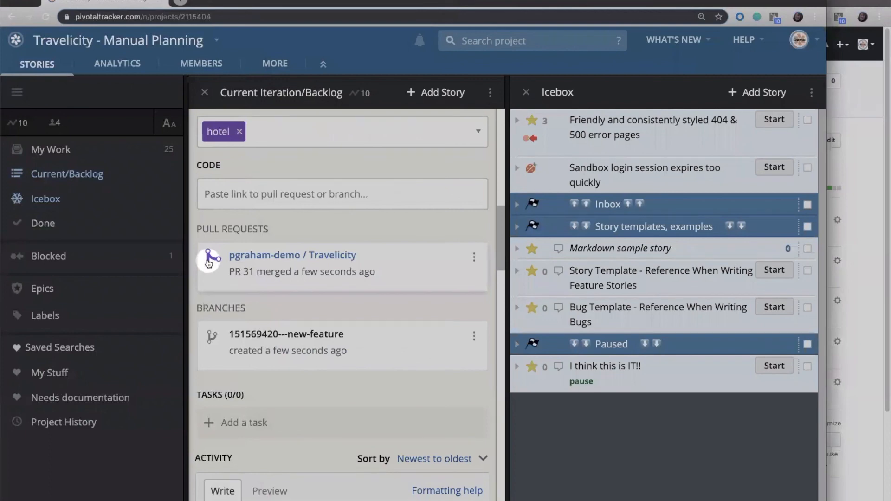
{"action": "mouse_move", "coordinate": [319, 213]}
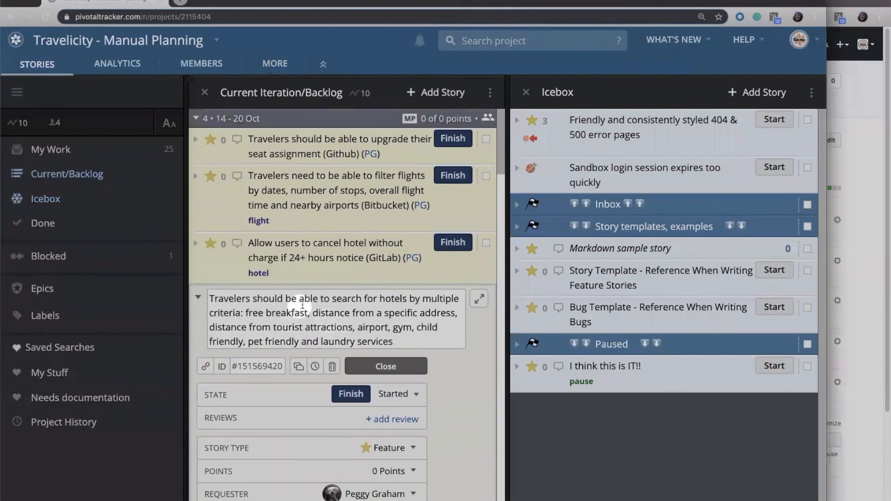
Step: Reveal both GitHub commits in the hotel-search story's activity, including the PR #31 merge
{"action": "scroll", "scroll_direction": "down", "scroll_amount": 3}
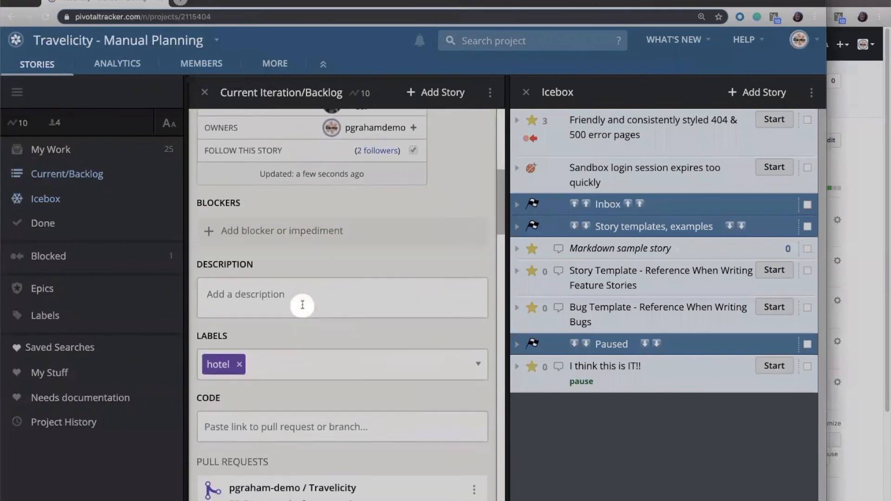
{"action": "scroll", "scroll_direction": "down", "scroll_amount": 3}
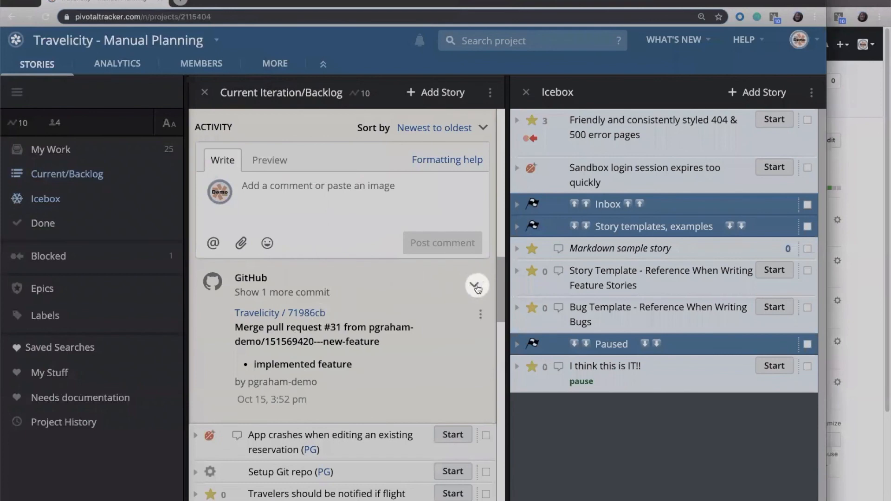
{"action": "left_click", "coordinate": [477, 286]}
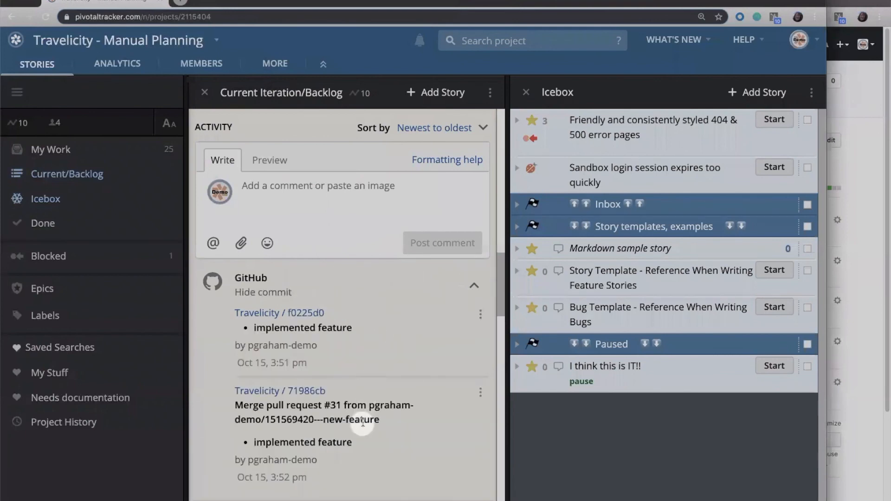
{"action": "mouse_move", "coordinate": [390, 325]}
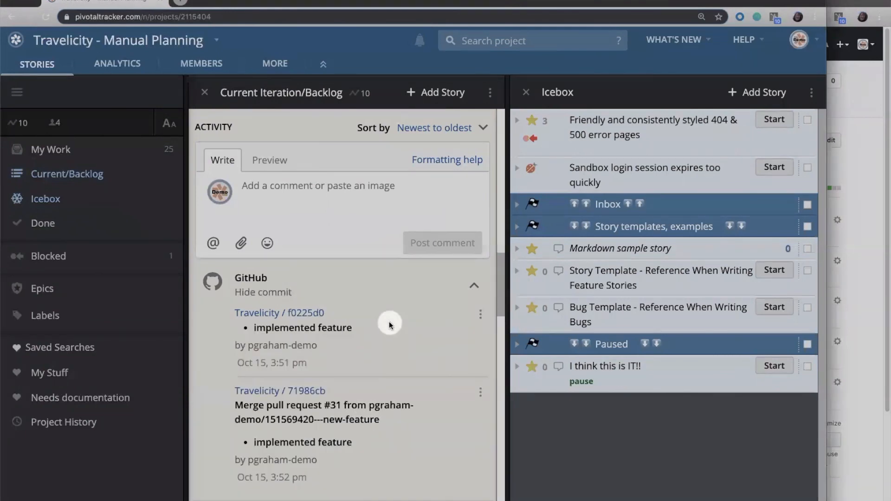